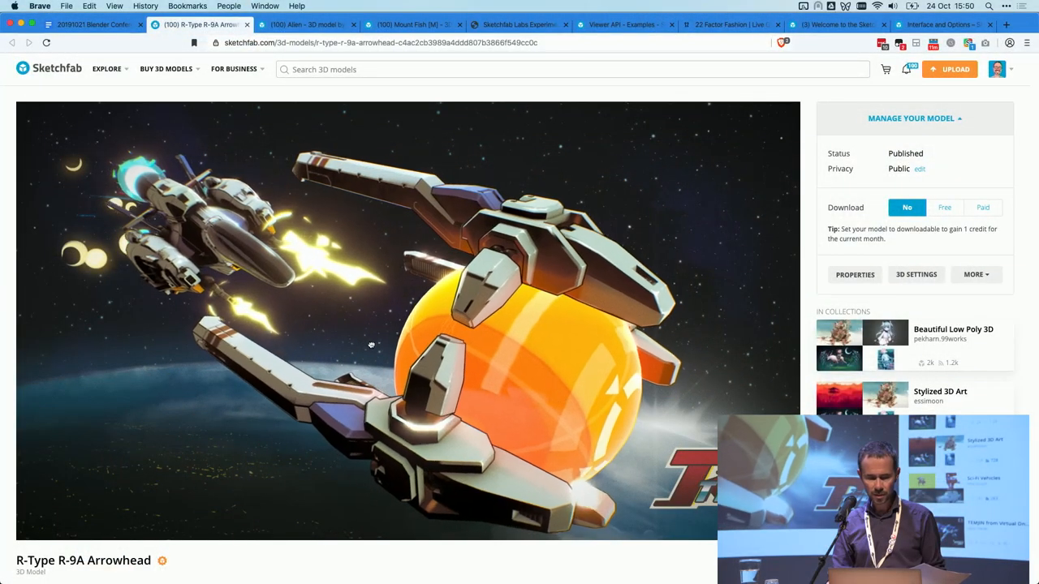
Step: Orbit the spaceship model to inspect it, then close its page
{"action": "left_click_drag", "start_coordinate": [371, 345], "coordinate": [400, 316]}
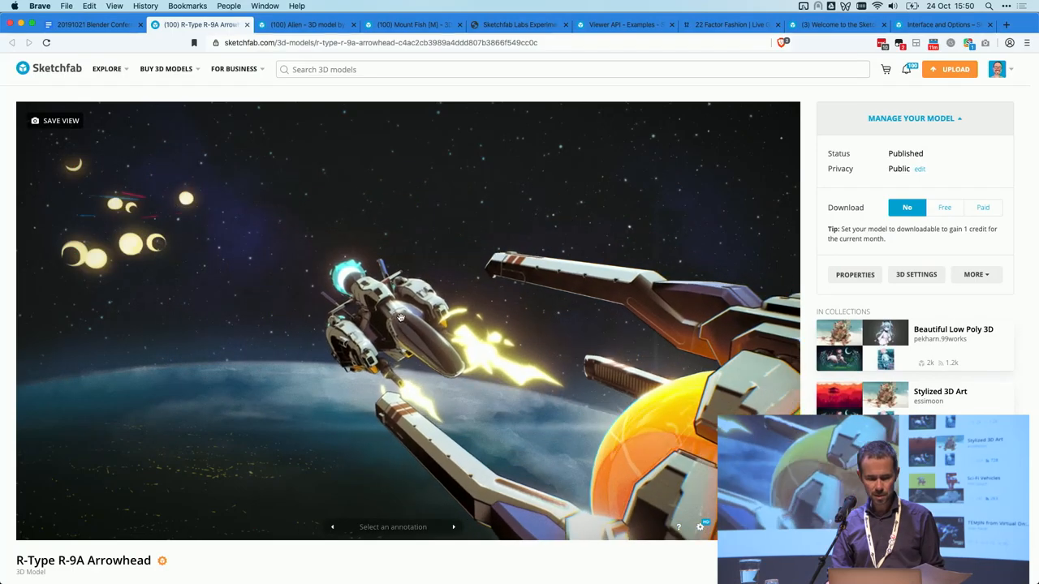
{"action": "left_click_drag", "start_coordinate": [401, 317], "coordinate": [479, 374]}
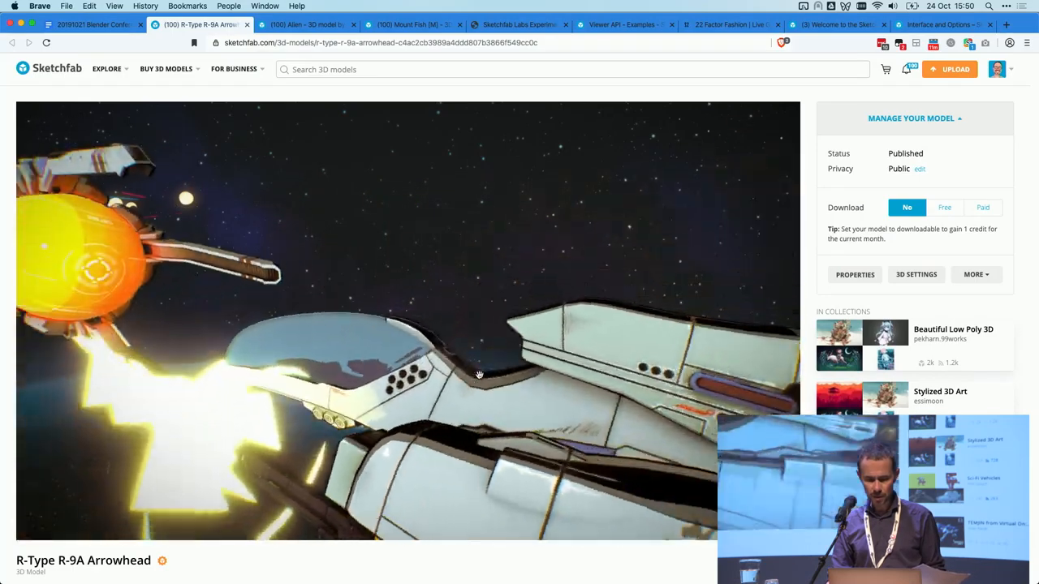
{"action": "left_click_drag", "start_coordinate": [479, 373], "coordinate": [312, 372]}
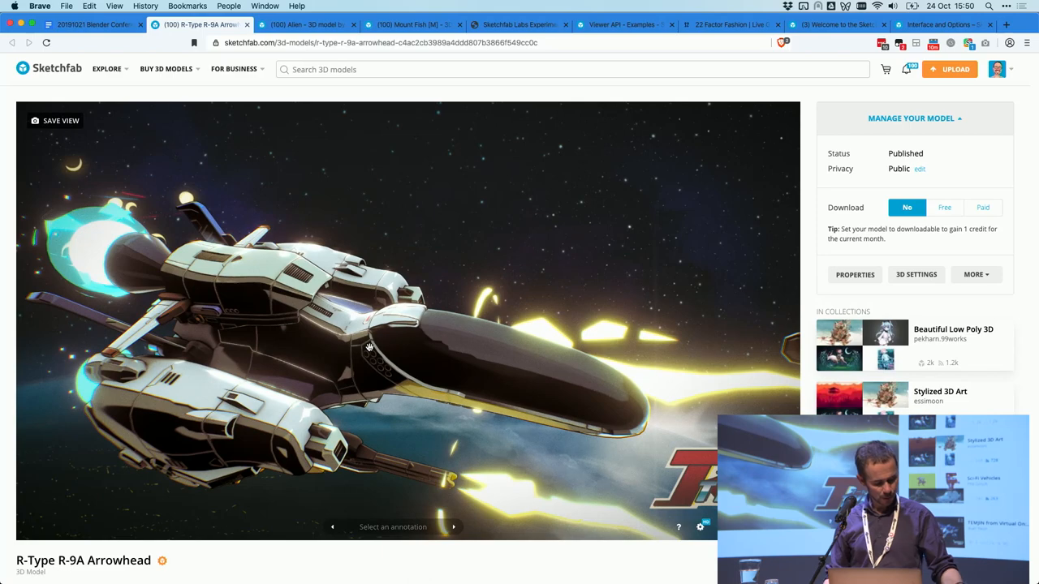
{"action": "left_click", "coordinate": [306, 24]}
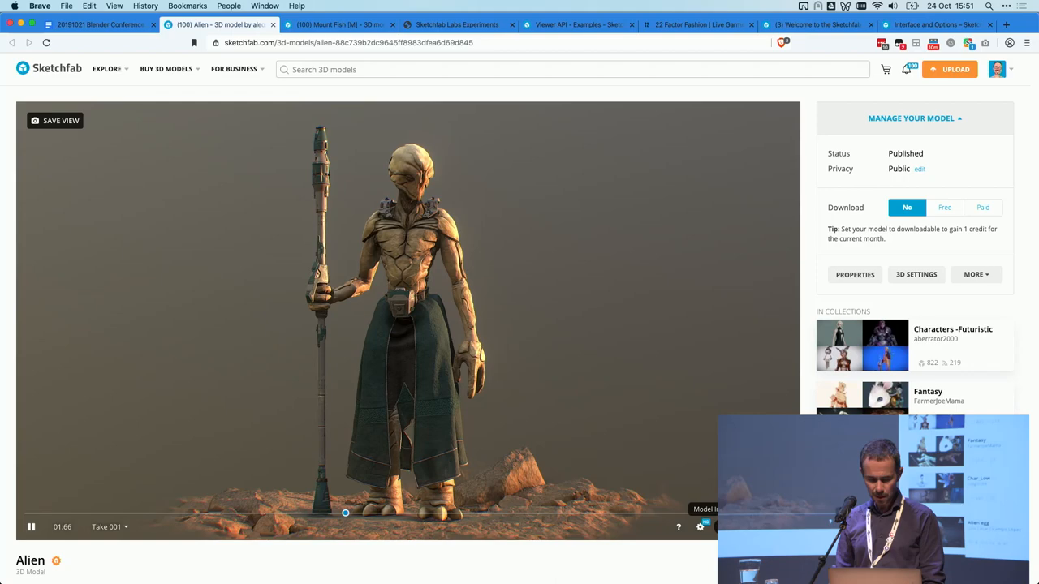
Step: In Model Inspector, cycle Roughness, AO, Matcap, Matcap+Surface, Wireframe, then 3D+2D UV layout
{"action": "left_click", "coordinate": [700, 527]}
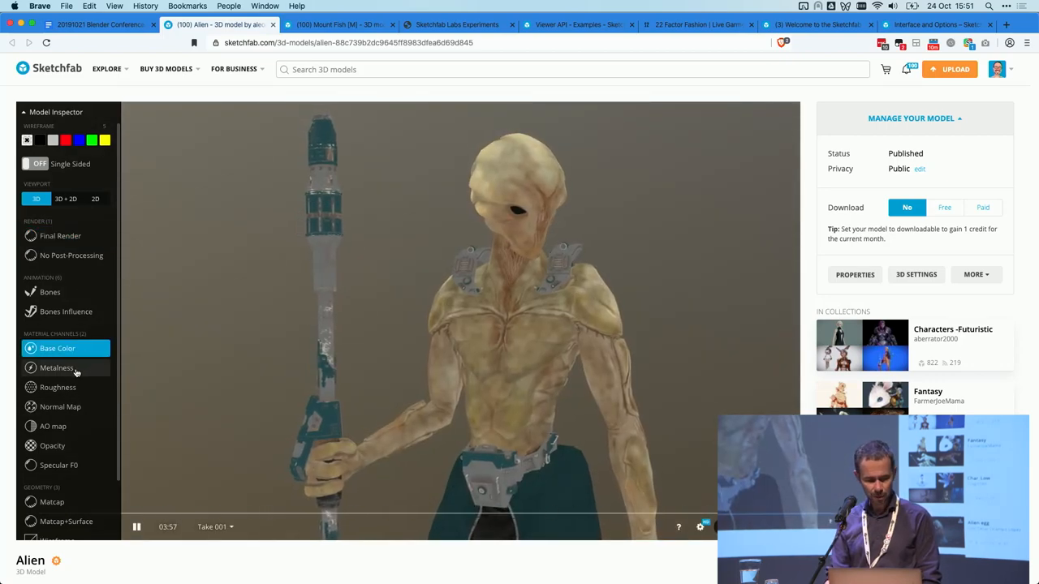
{"action": "left_click", "coordinate": [58, 388]}
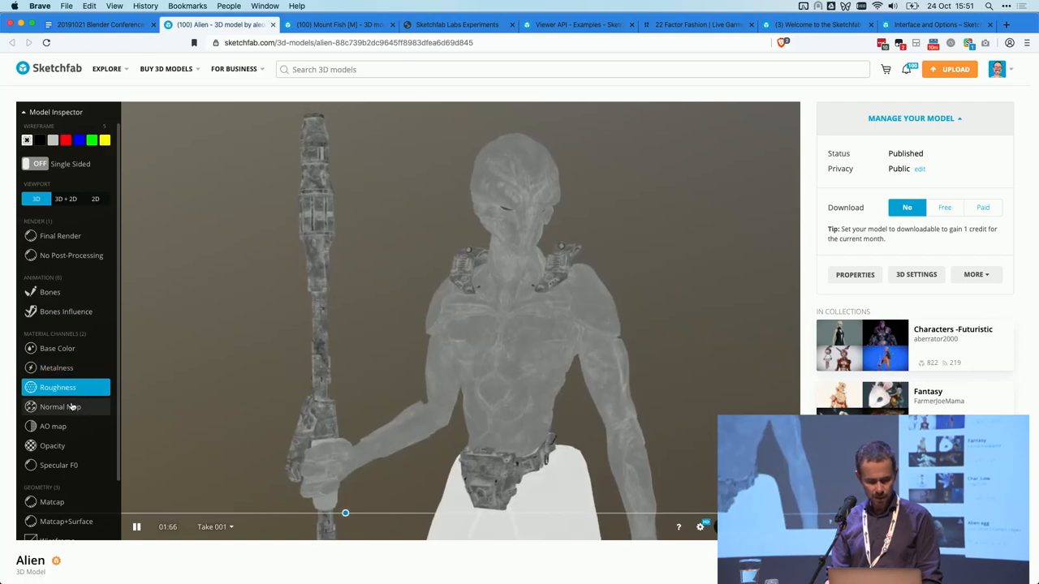
{"action": "left_click", "coordinate": [53, 427]}
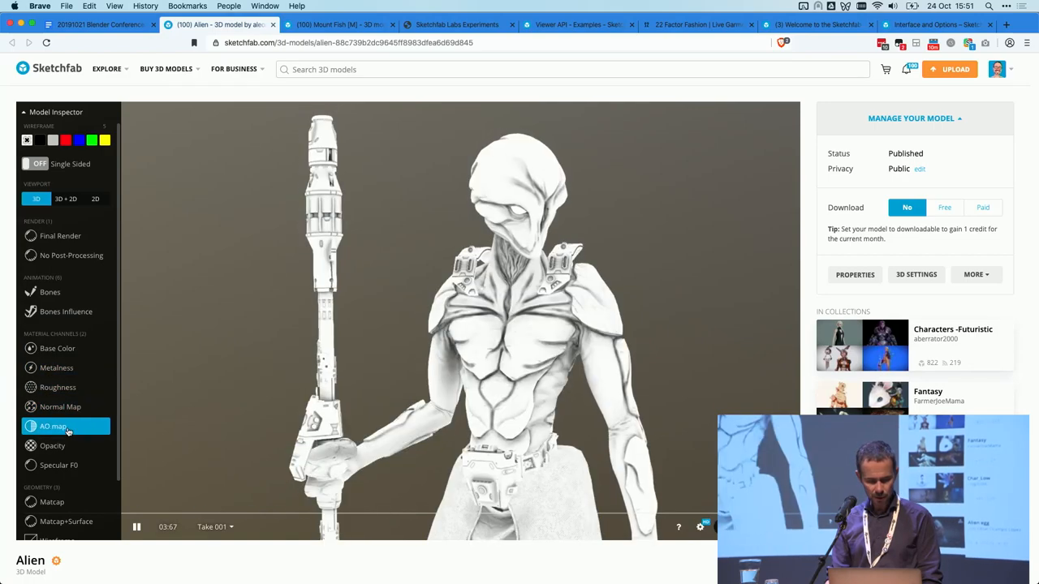
{"action": "left_click", "coordinate": [52, 502]}
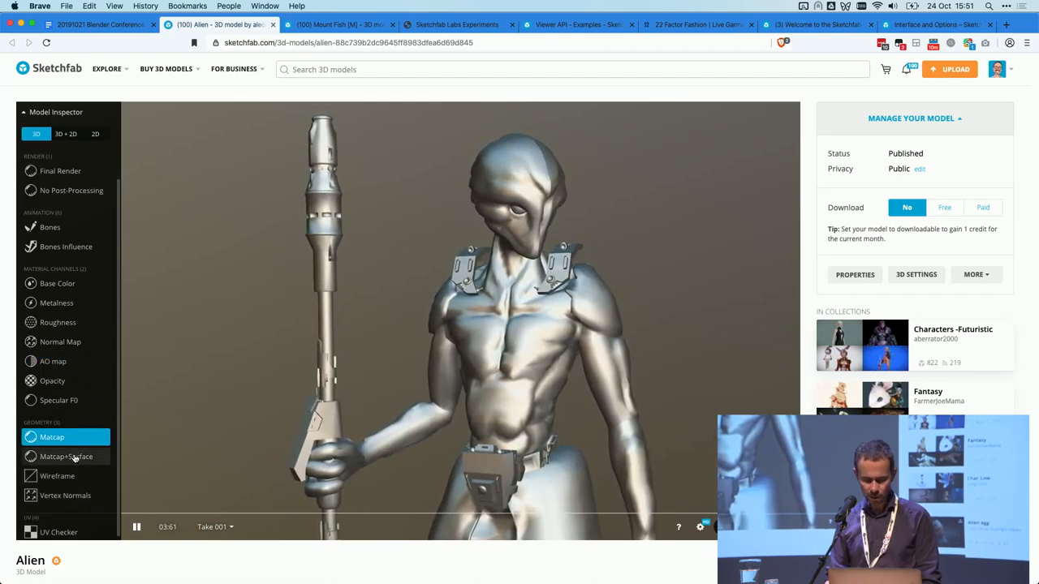
{"action": "left_click", "coordinate": [67, 456]}
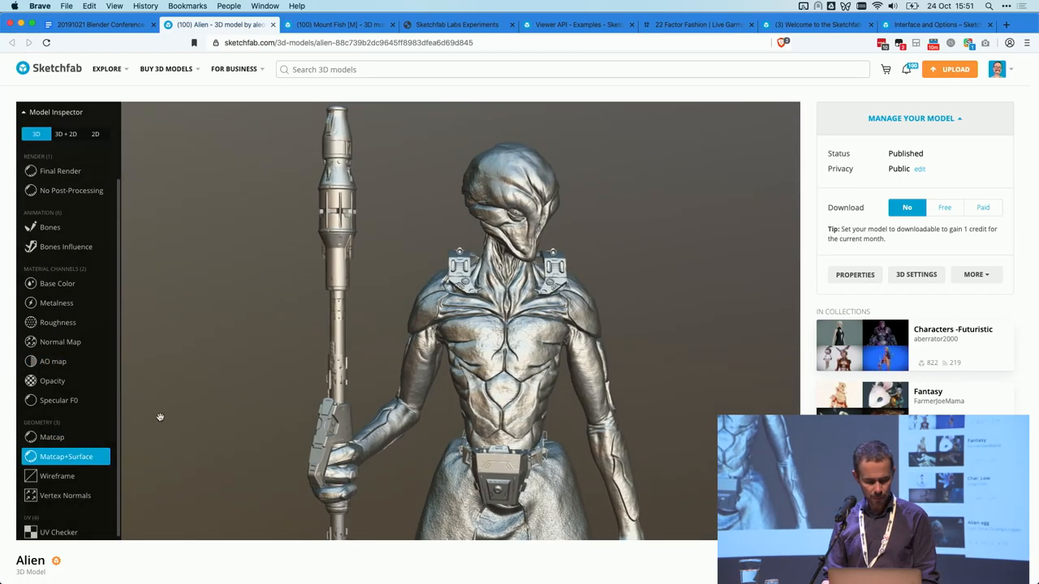
{"action": "left_click", "coordinate": [56, 475]}
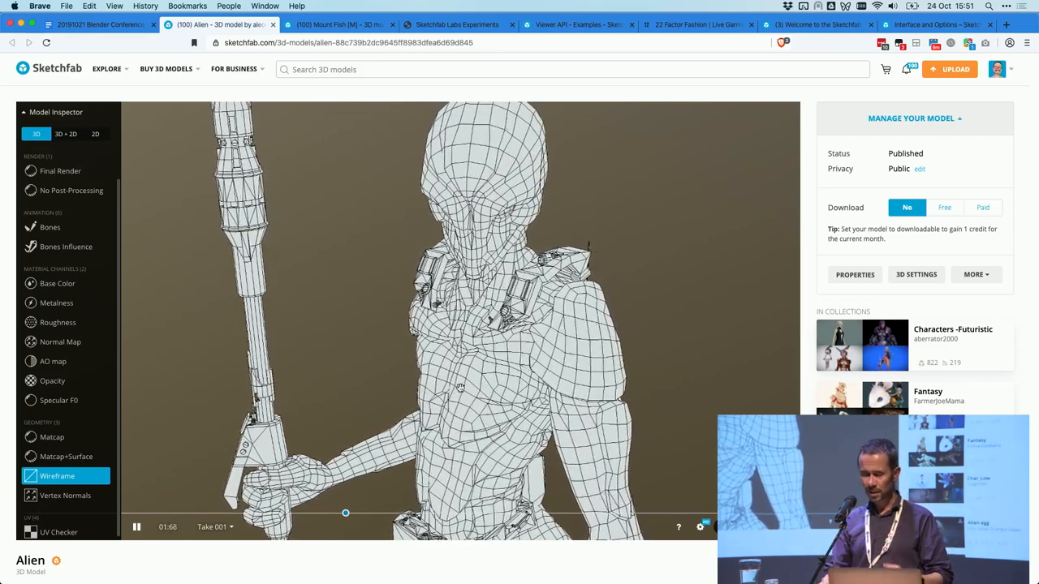
{"action": "left_click", "coordinate": [66, 133]}
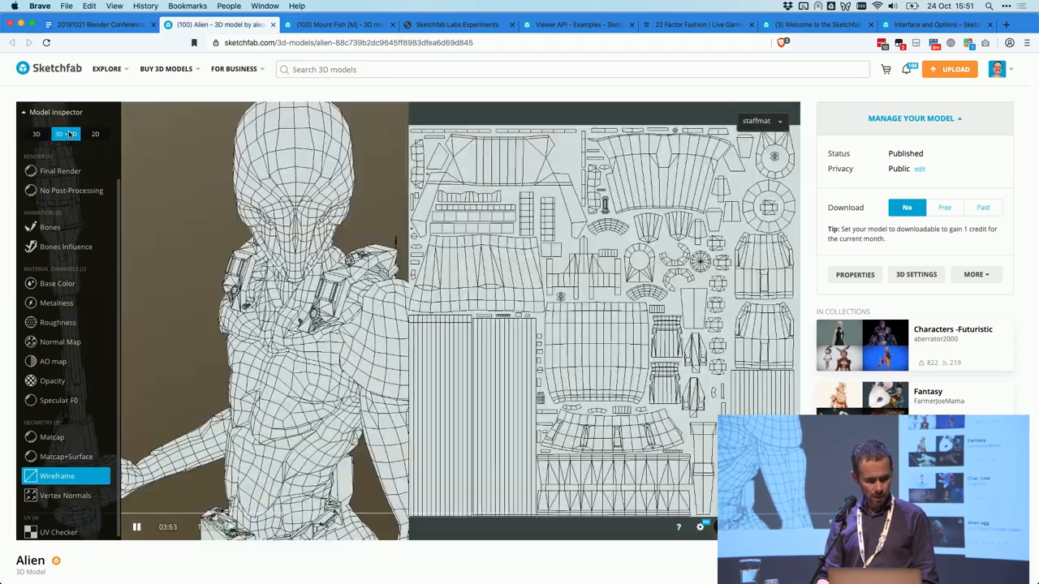
Step: Close the Alien tab to reveal the Mount Fish [M] model page
{"action": "left_click", "coordinate": [58, 283]}
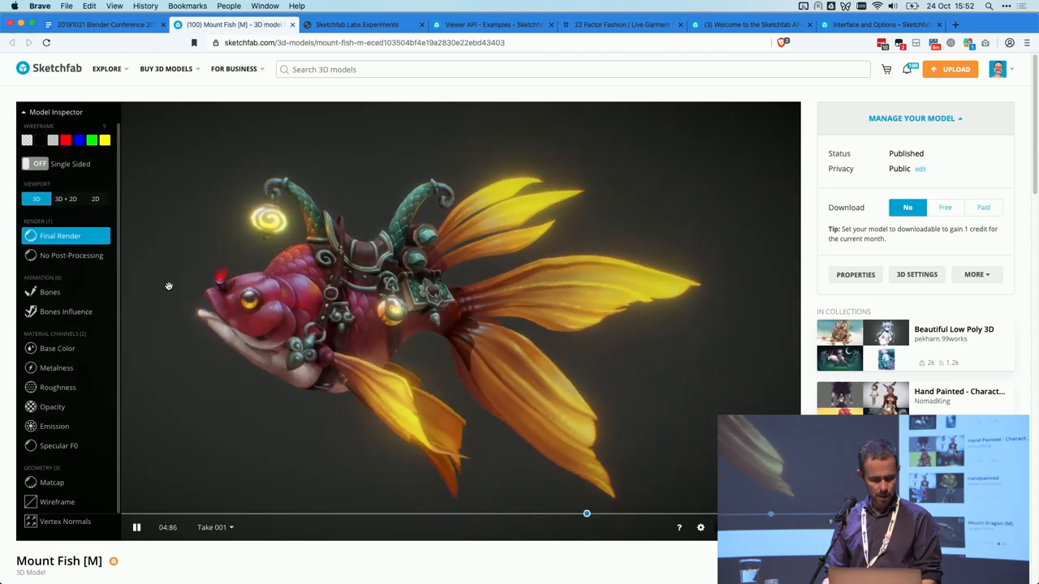
Step: Turn on Bones and Bones Influence for the fish, orbiting to examine the weights
{"action": "left_click", "coordinate": [50, 292]}
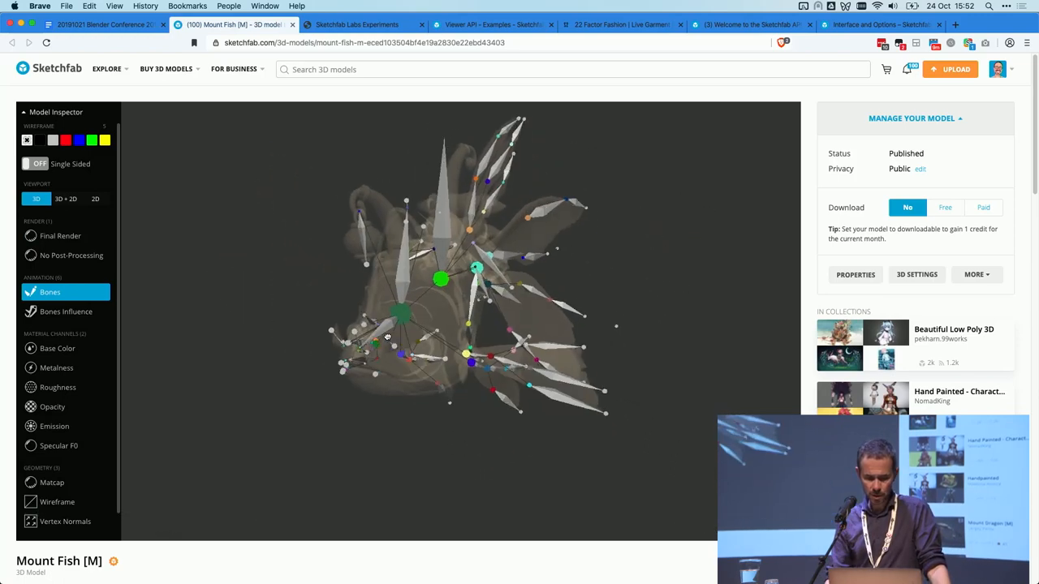
{"action": "left_click", "coordinate": [65, 312]}
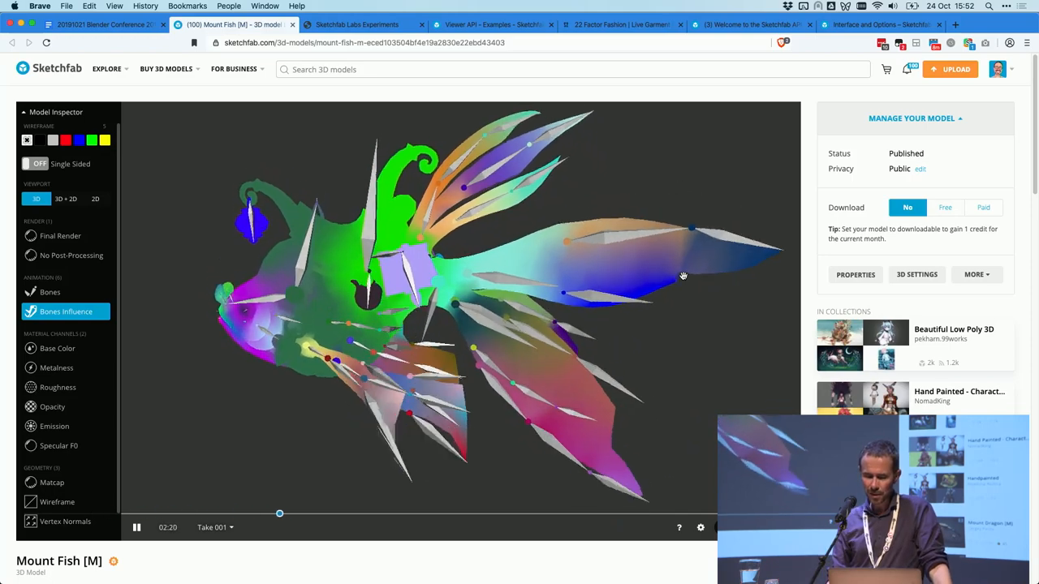
{"action": "left_click_drag", "start_coordinate": [682, 276], "coordinate": [427, 310]}
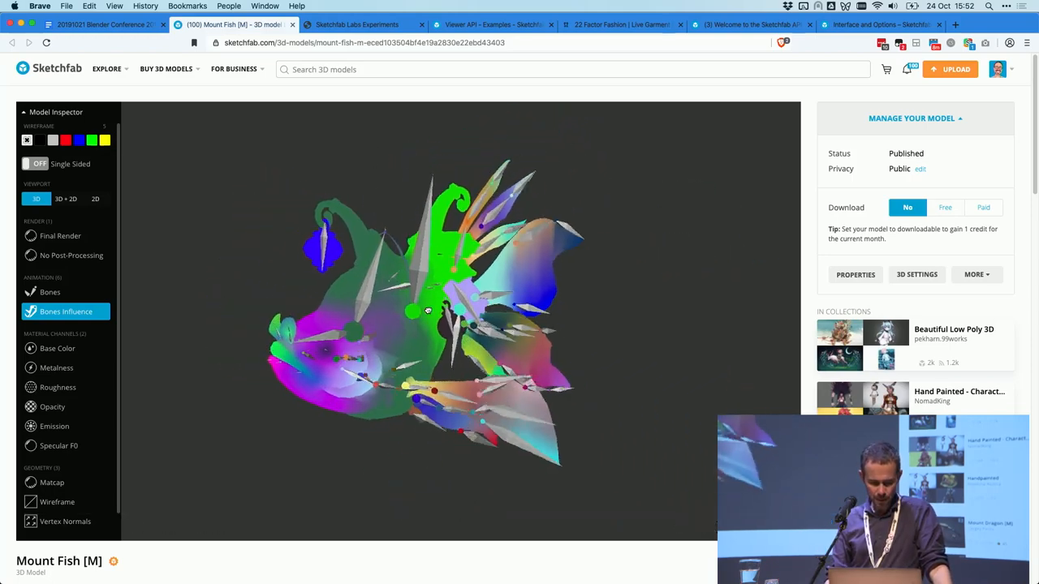
{"action": "left_click_drag", "start_coordinate": [428, 310], "coordinate": [564, 344]}
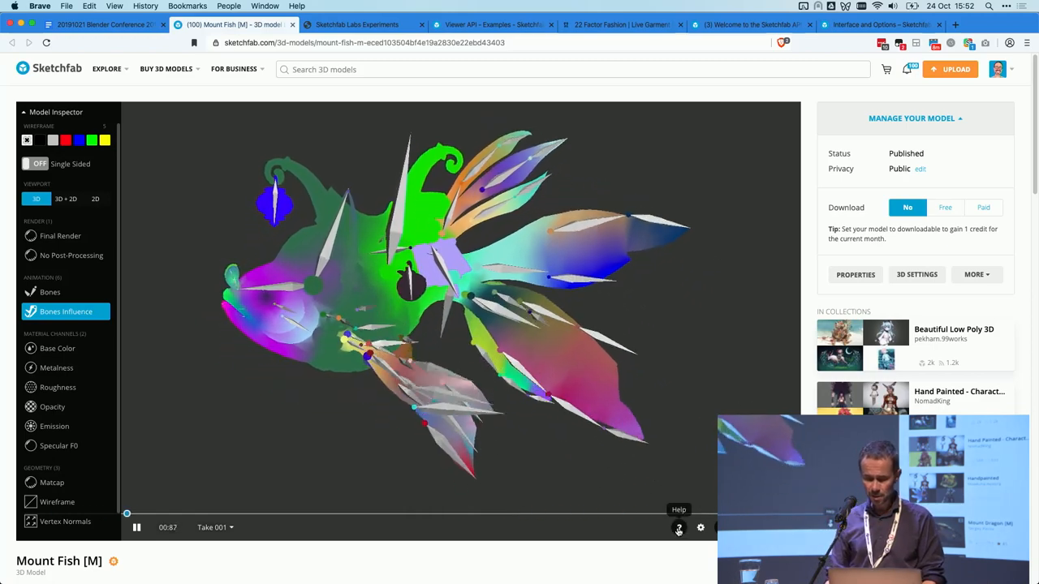
Step: View the All Controls list in the viewer's help overlay, then close it
{"action": "left_click", "coordinate": [679, 528]}
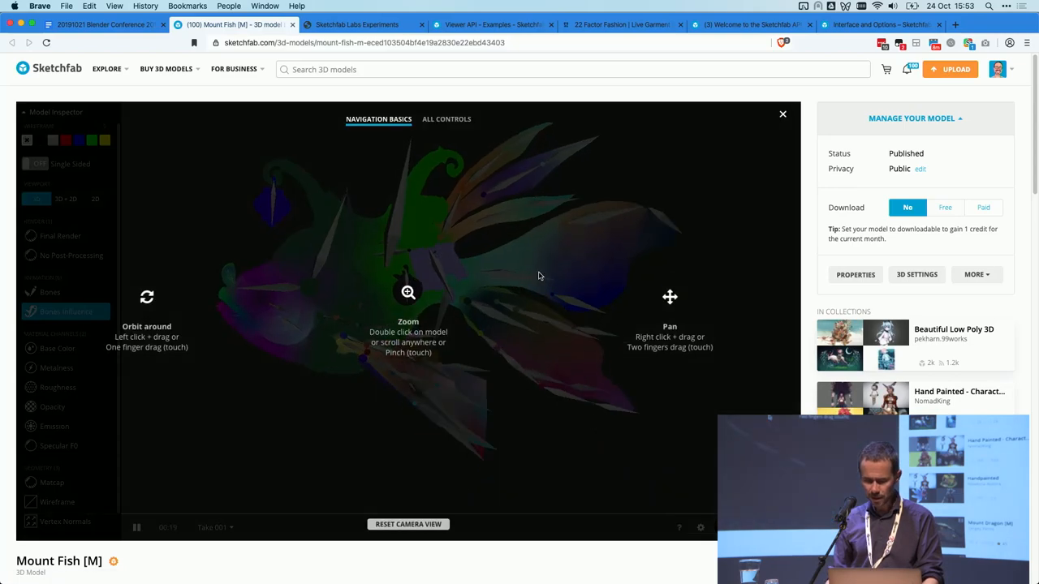
{"action": "left_click", "coordinate": [447, 118]}
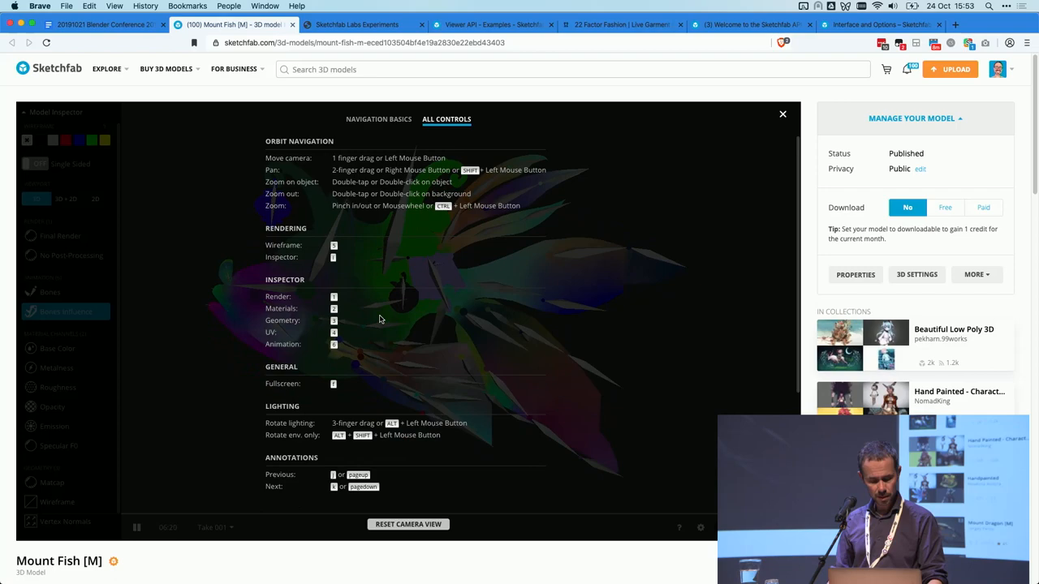
{"action": "left_click", "coordinate": [782, 114]}
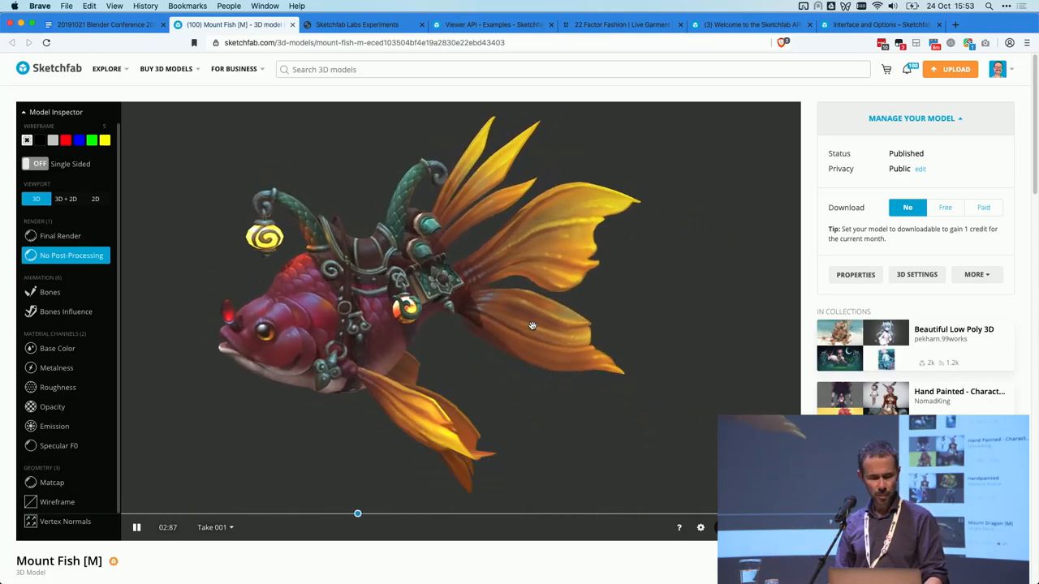
Step: Show the fish as Base Color, Matcap, Wireframe and UV Checker, then exit the inspector
{"action": "left_click", "coordinate": [57, 348]}
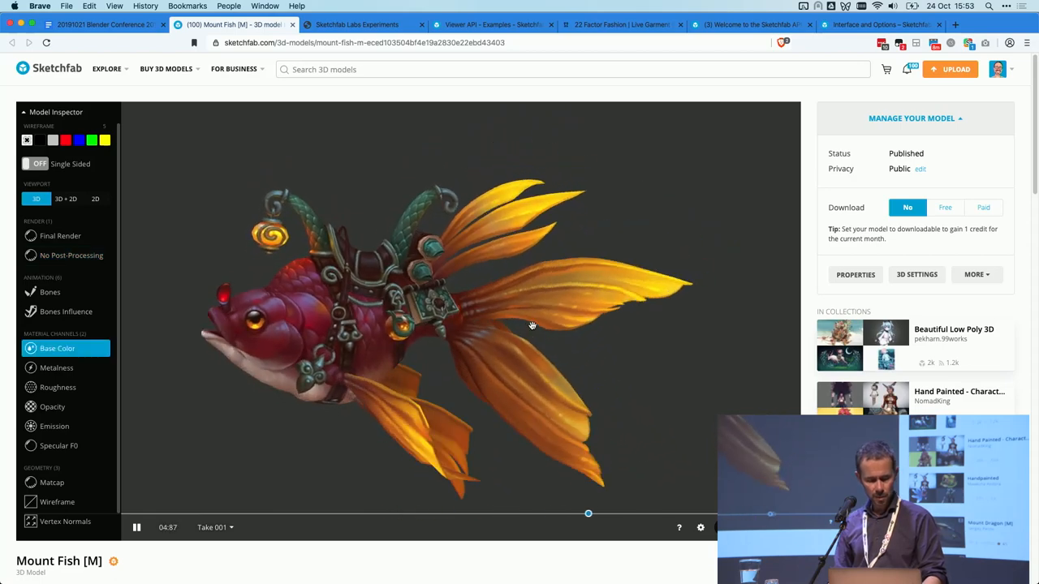
{"action": "left_click", "coordinate": [58, 444]}
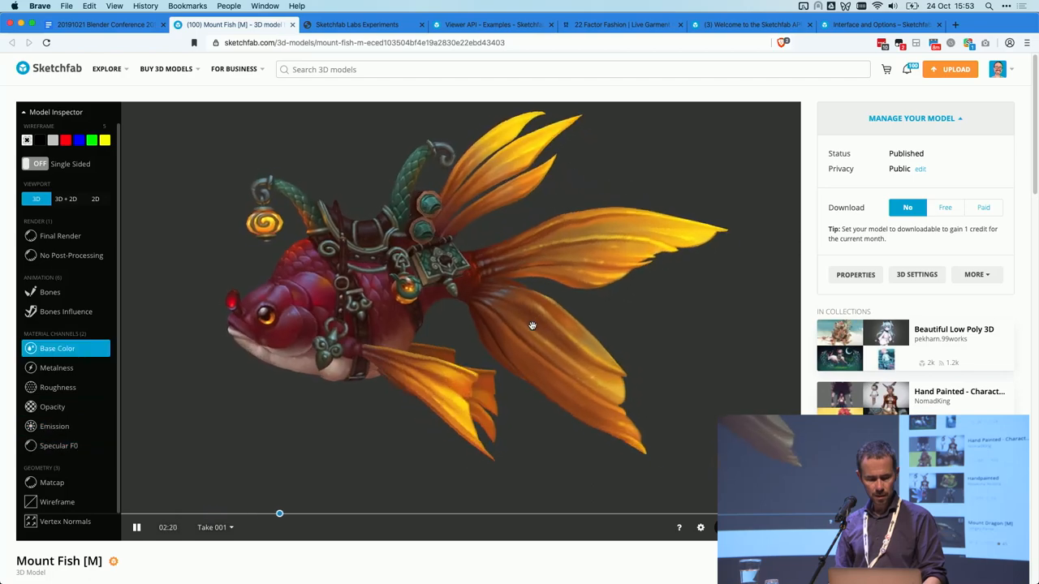
{"action": "left_click", "coordinate": [52, 482]}
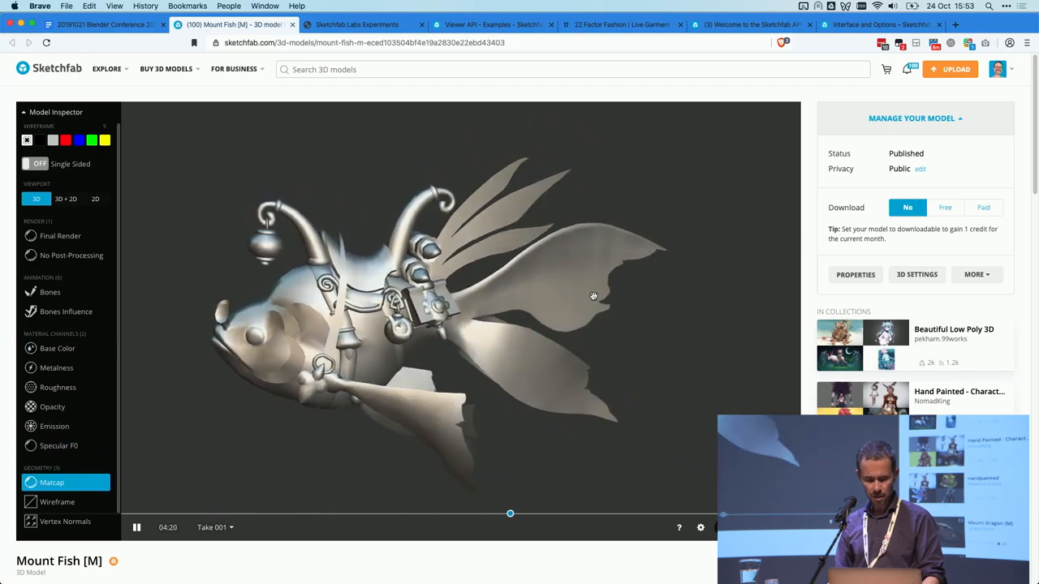
{"action": "left_click", "coordinate": [57, 502]}
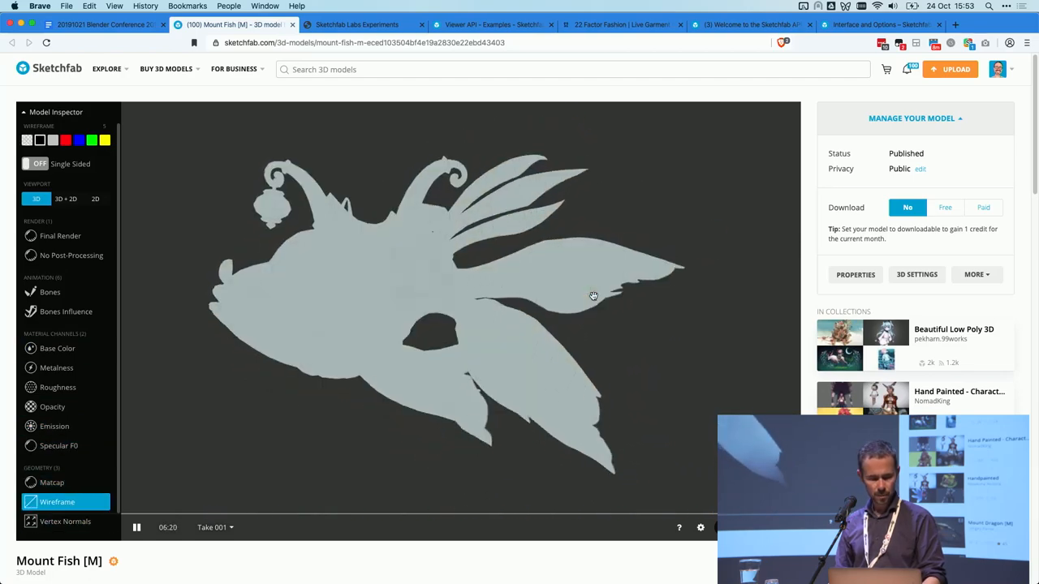
{"action": "left_click", "coordinate": [65, 522]}
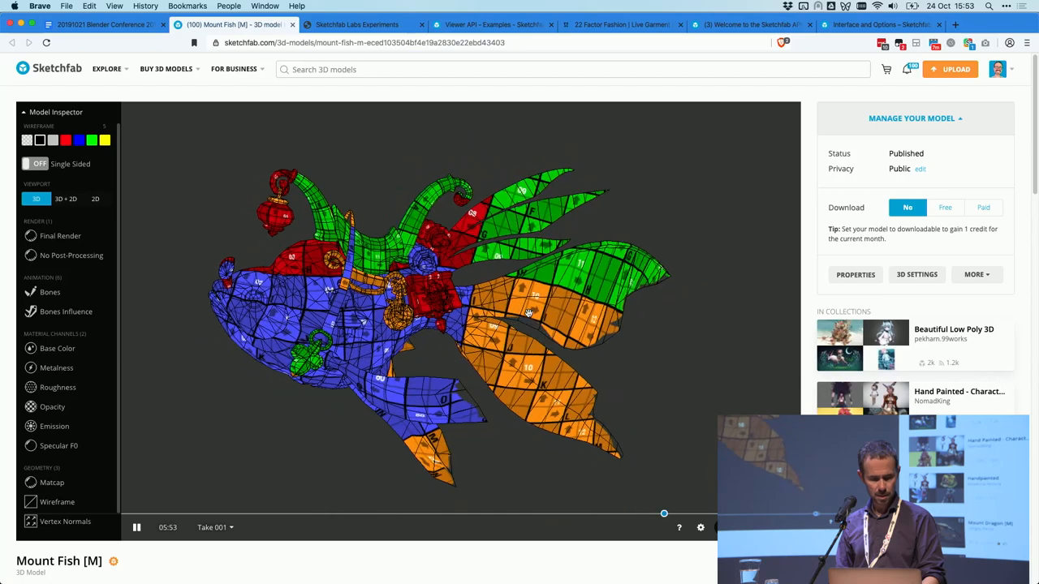
{"action": "left_click", "coordinate": [60, 235]}
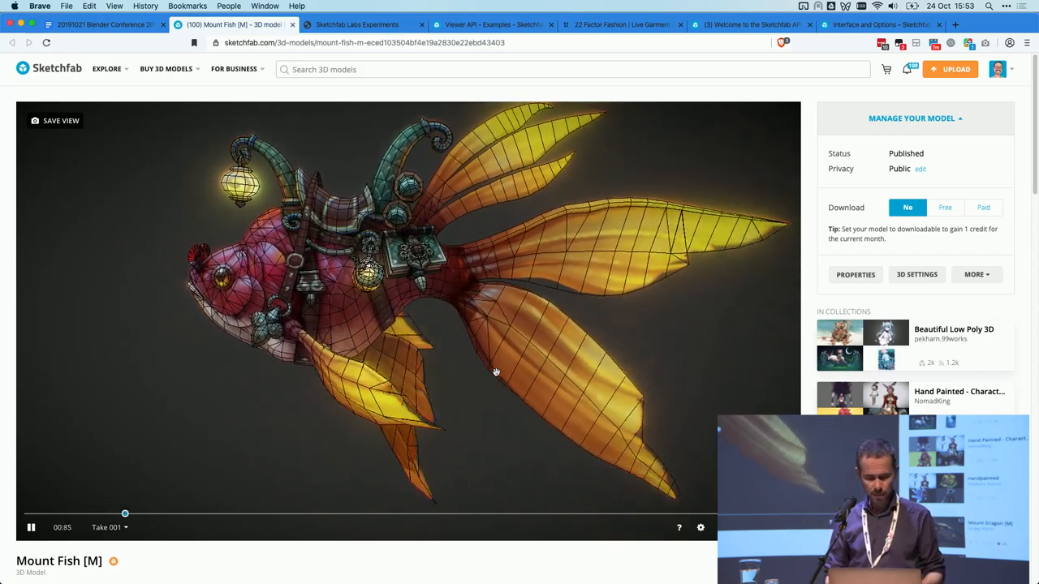
Step: Review Navigation Basics and All Controls help again, then close the Mount Fish page
{"action": "left_click", "coordinate": [679, 527]}
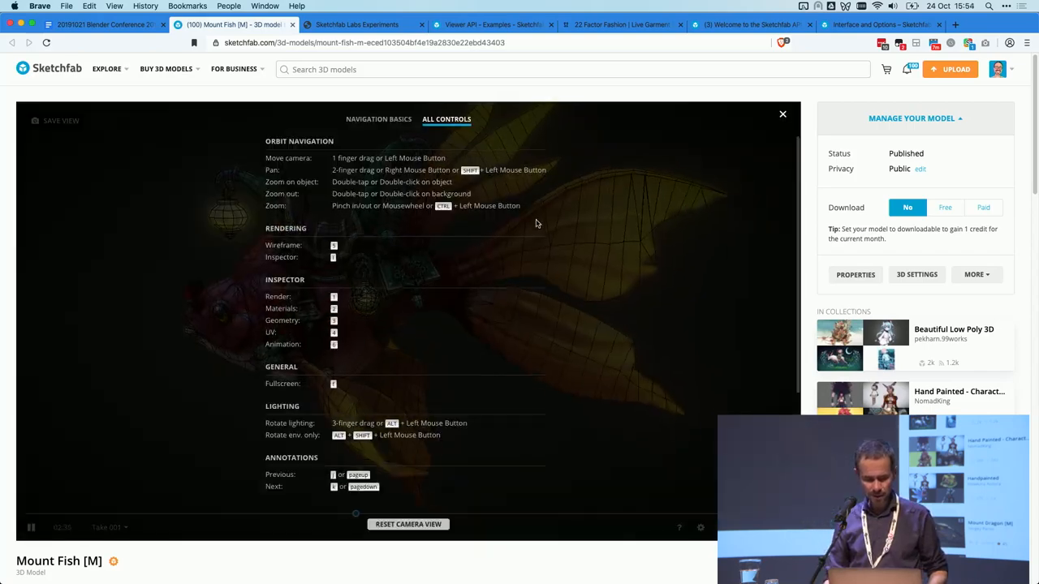
{"action": "left_click", "coordinate": [378, 119]}
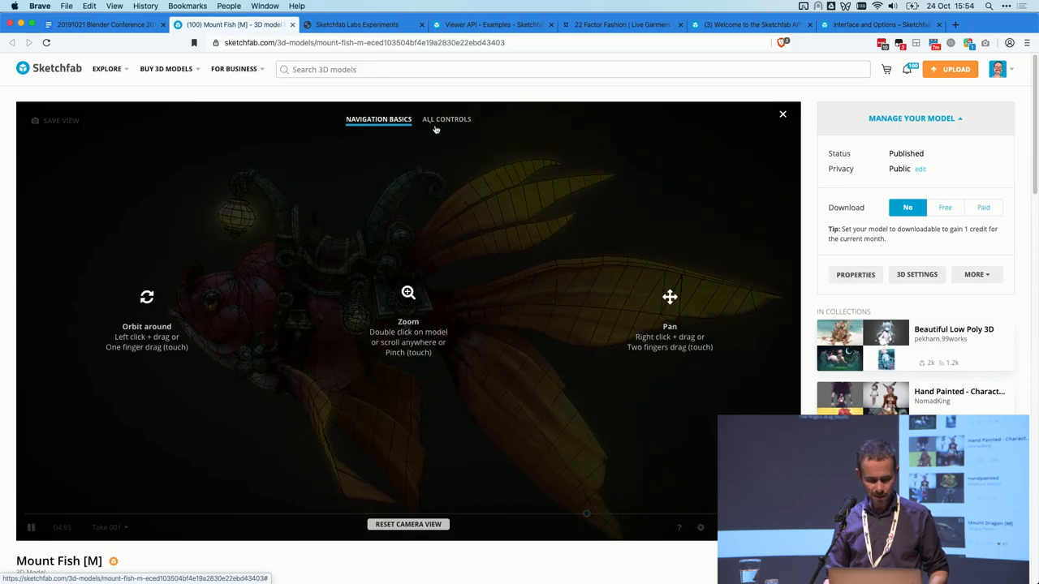
{"action": "left_click", "coordinate": [446, 119]}
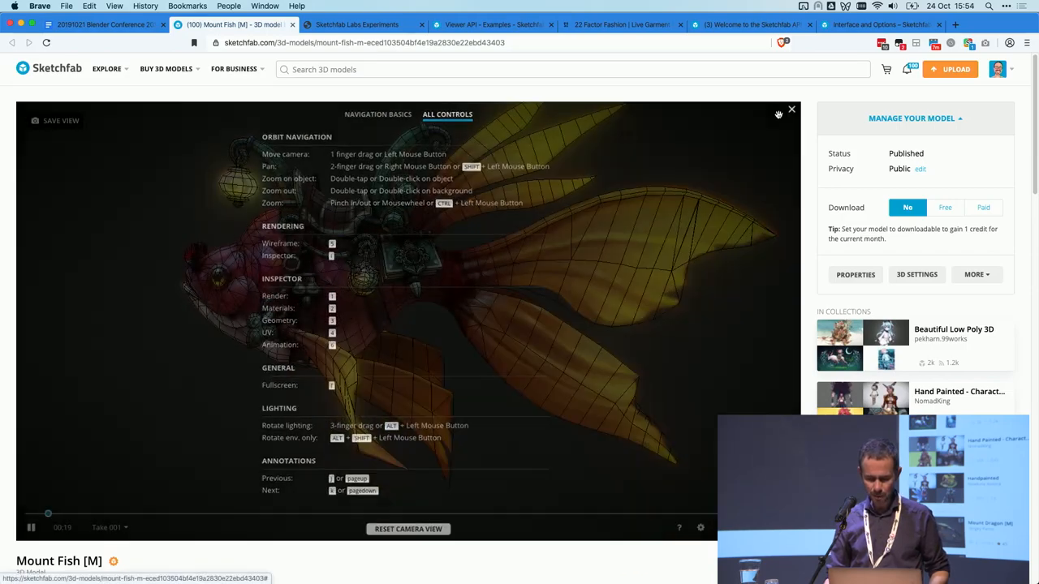
{"action": "left_click", "coordinate": [791, 110]}
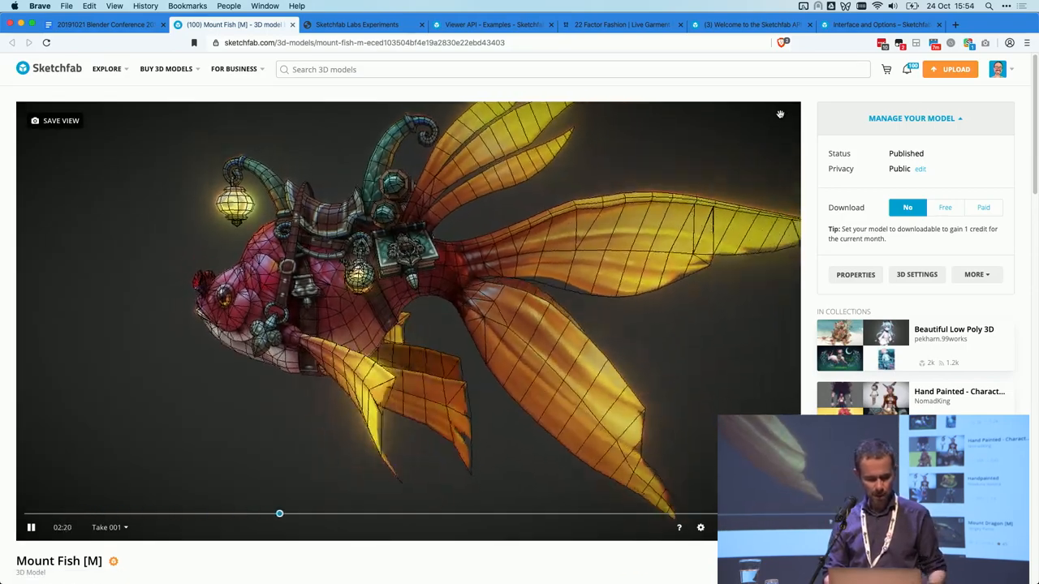
{"action": "left_click", "coordinate": [227, 24]}
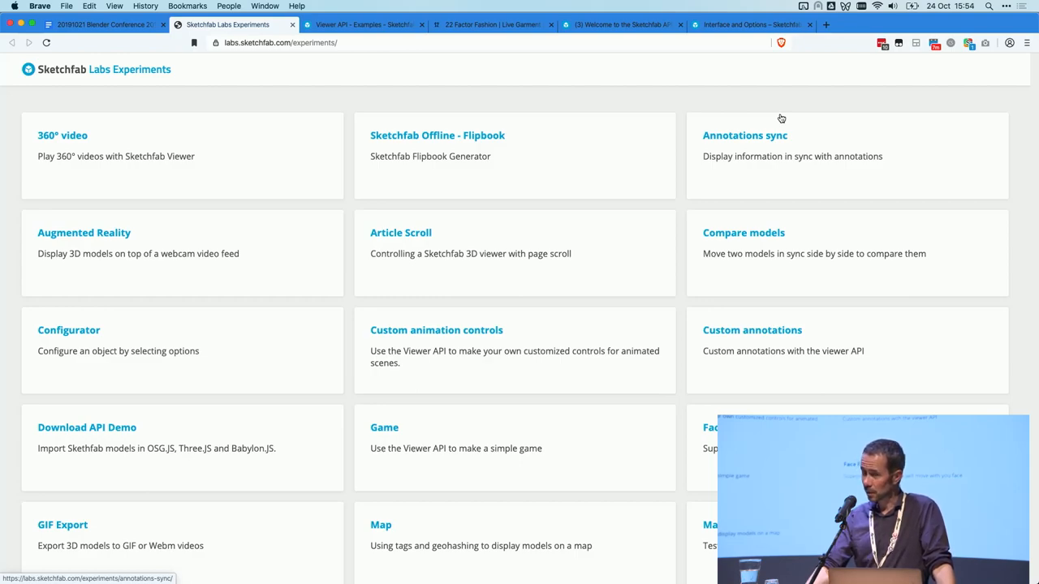
{"action": "mouse_move", "coordinate": [736, 278]}
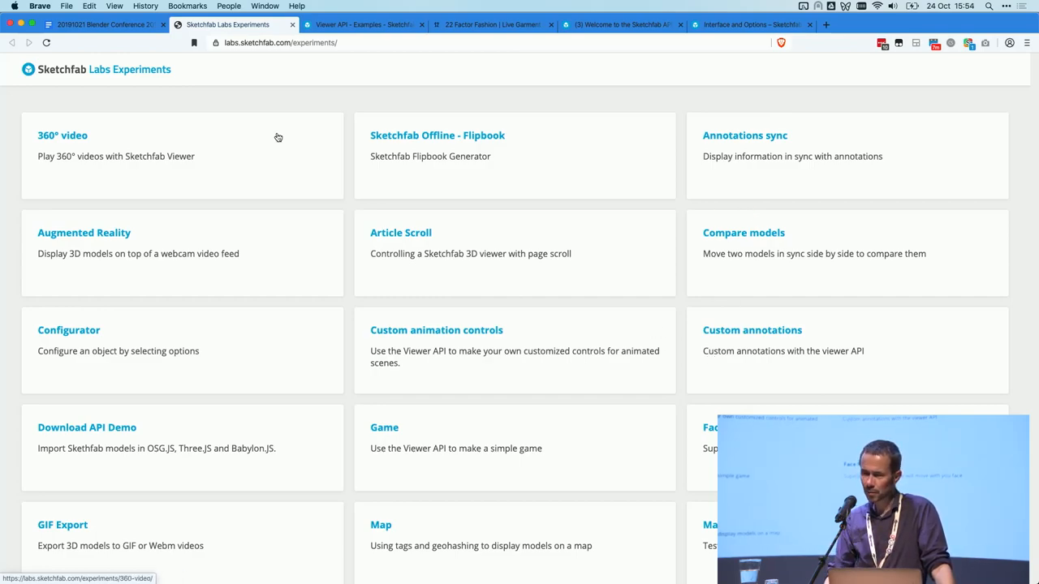
{"action": "mouse_move", "coordinate": [397, 246]}
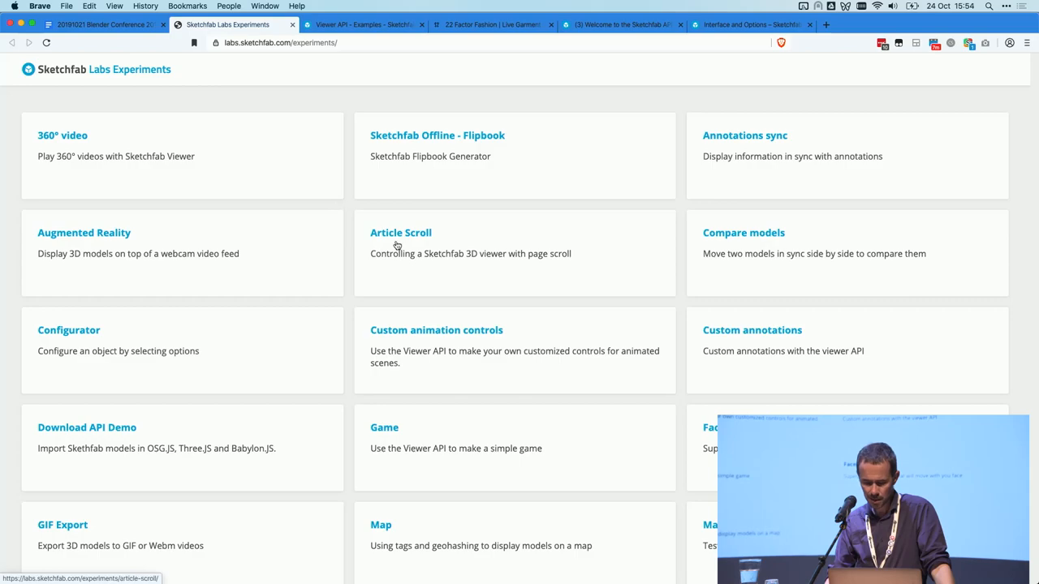
Step: Scroll the Labs Experiments grid and open the Screenshots card
{"action": "scroll", "scroll_direction": "down", "scroll_amount": 3}
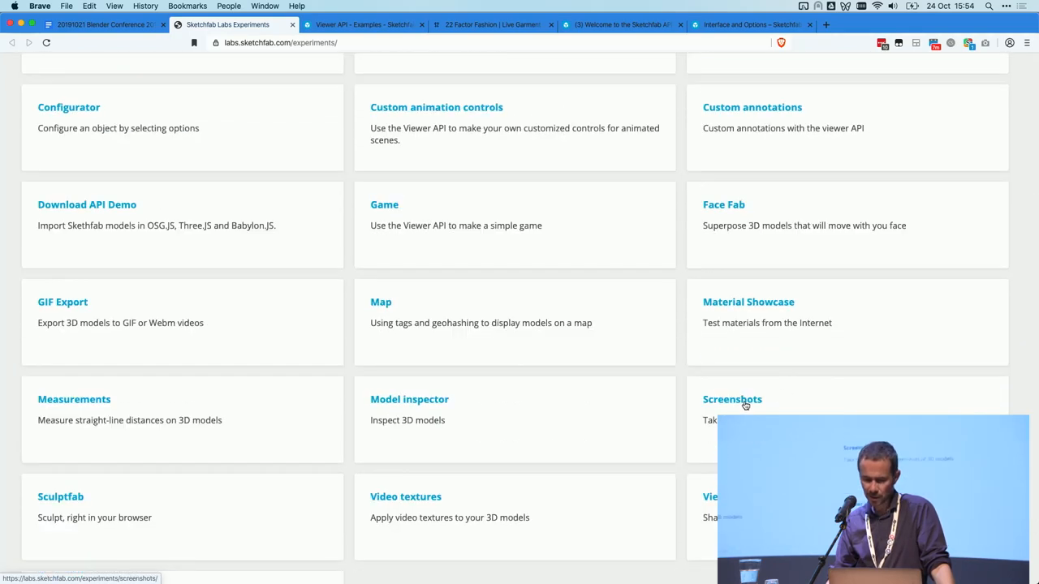
{"action": "left_click", "coordinate": [731, 399]}
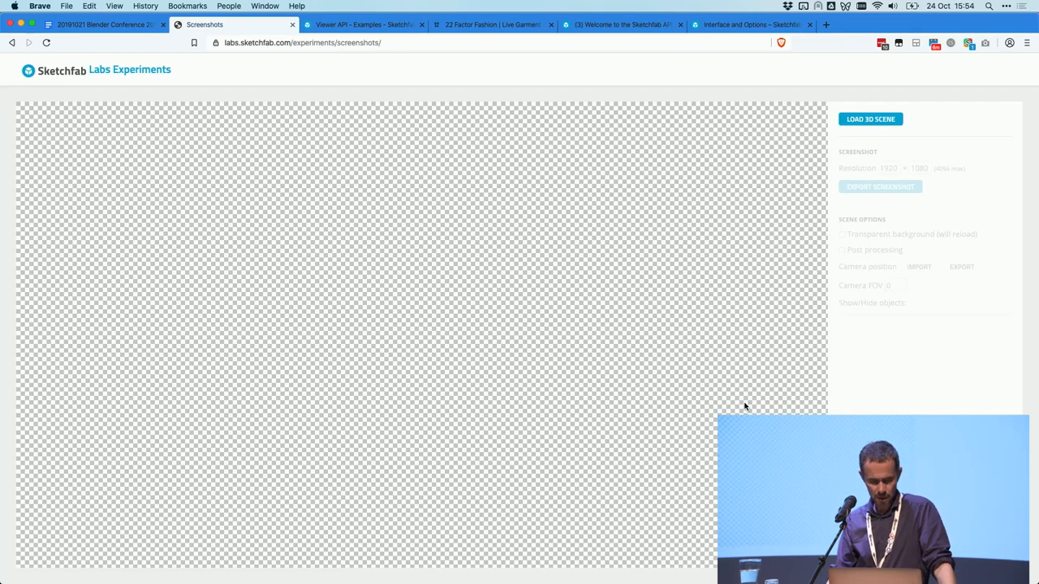
Step: Search the Model Picker for 'dino' and load the Quill - Prehistoric scene
{"action": "left_click", "coordinate": [870, 120]}
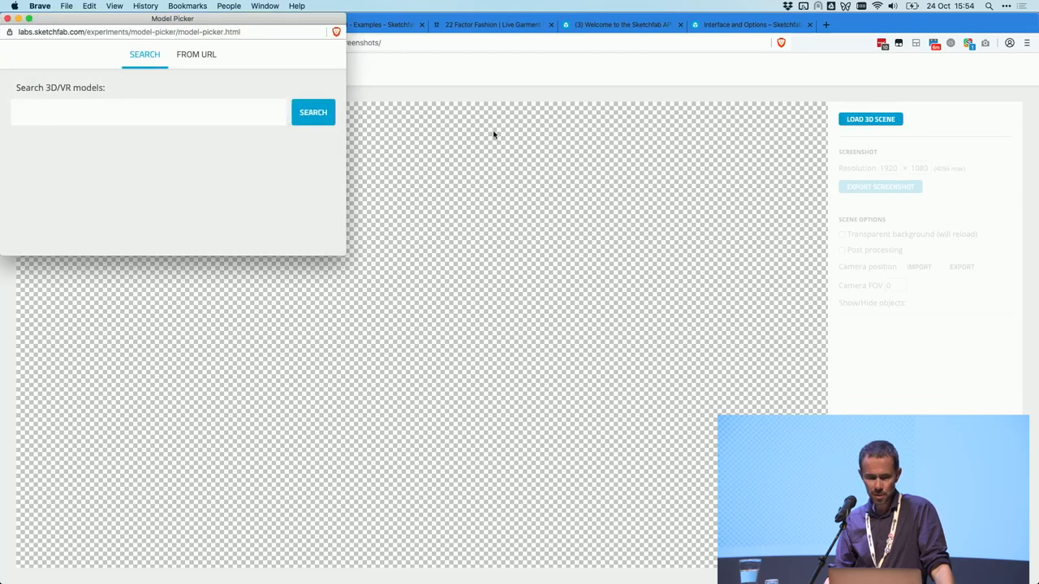
{"action": "left_click", "coordinate": [150, 112]}
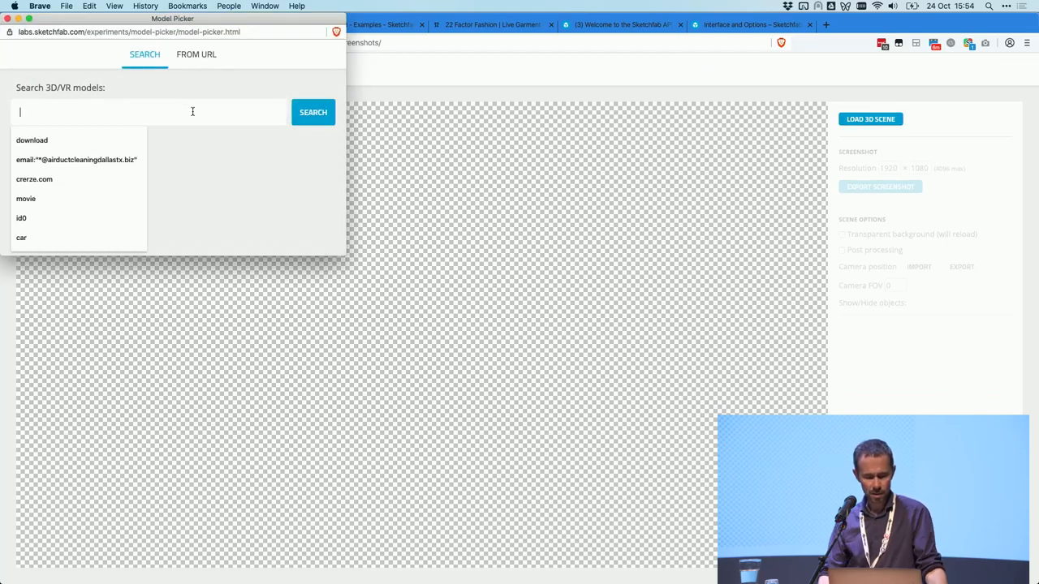
{"action": "type", "text": "dino"}
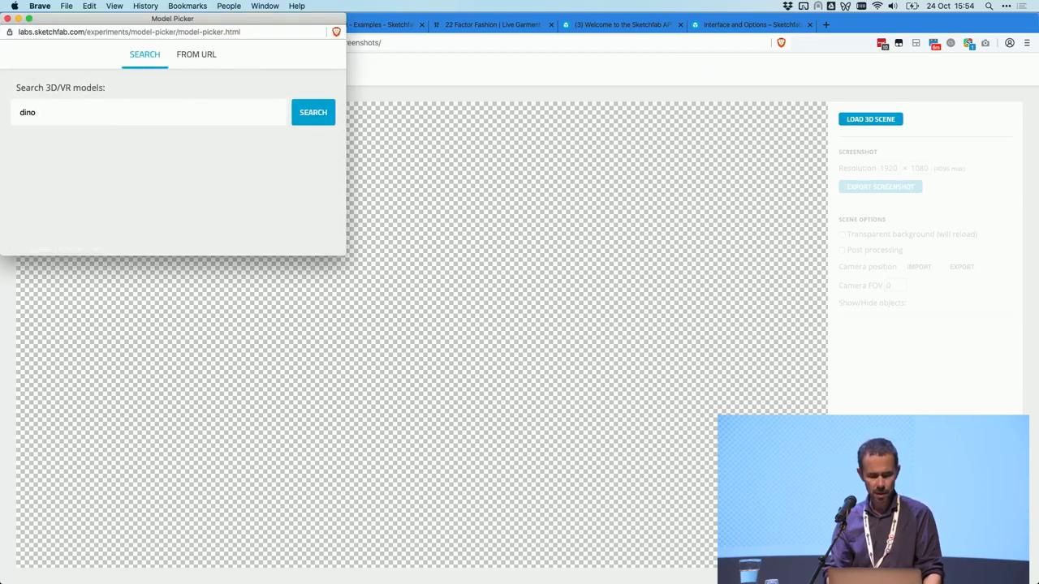
{"action": "left_click", "coordinate": [314, 112]}
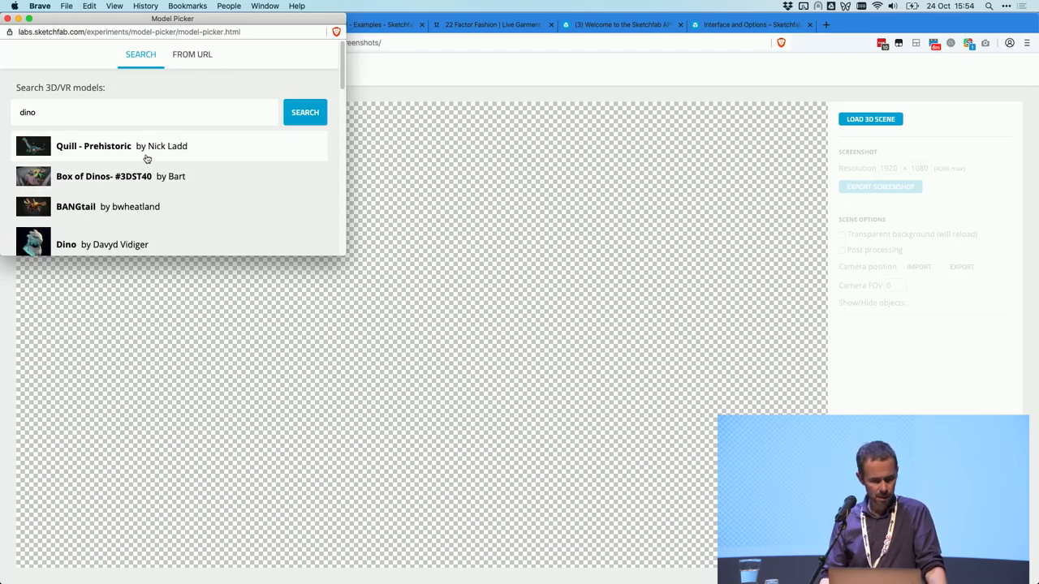
{"action": "left_click", "coordinate": [93, 146]}
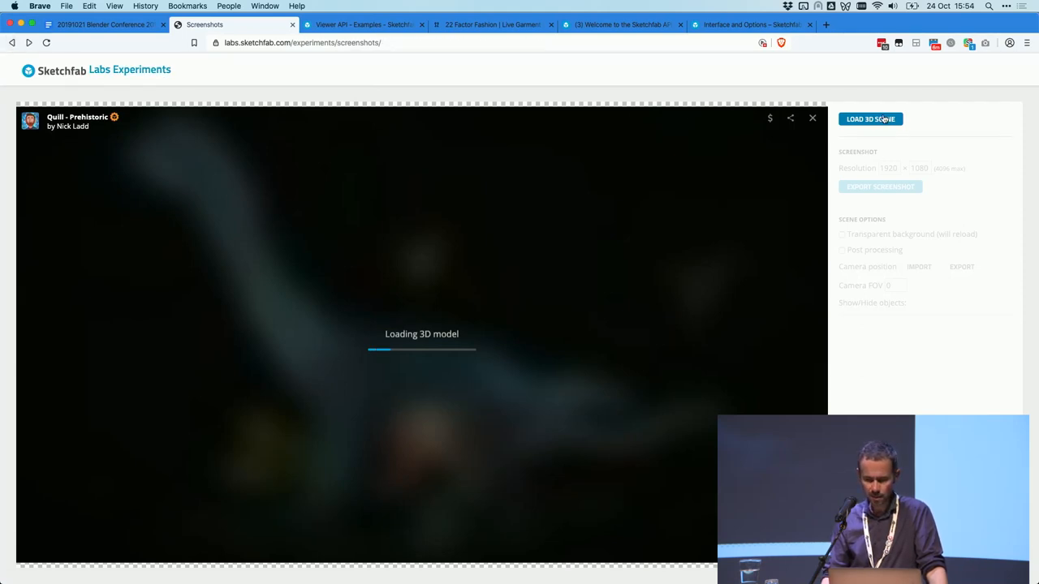
Step: Search the Model Picker for 'fish' to load the Goldfish model instead
{"action": "left_click", "coordinate": [870, 118]}
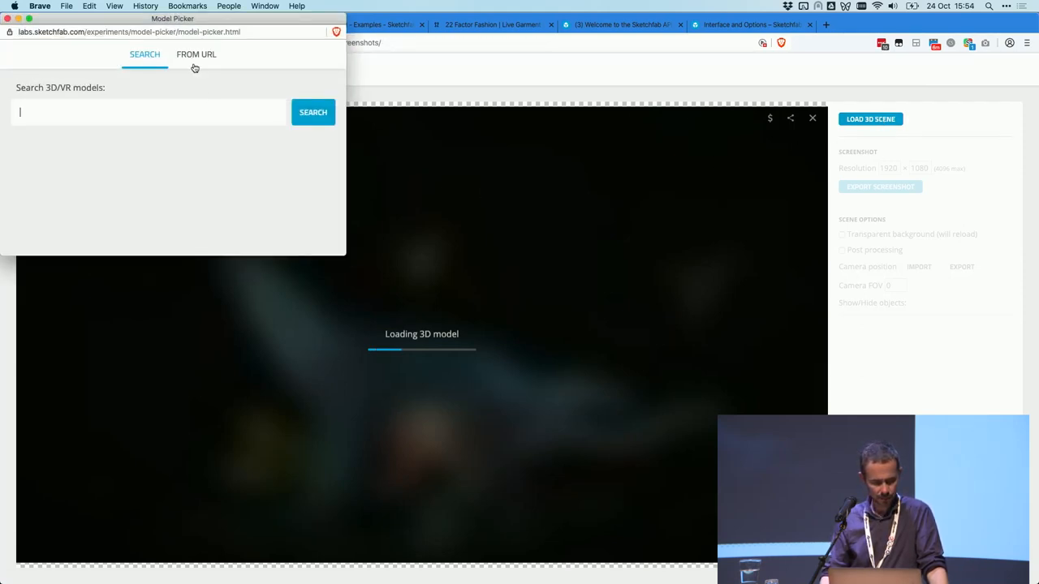
{"action": "type", "text": "fish"}
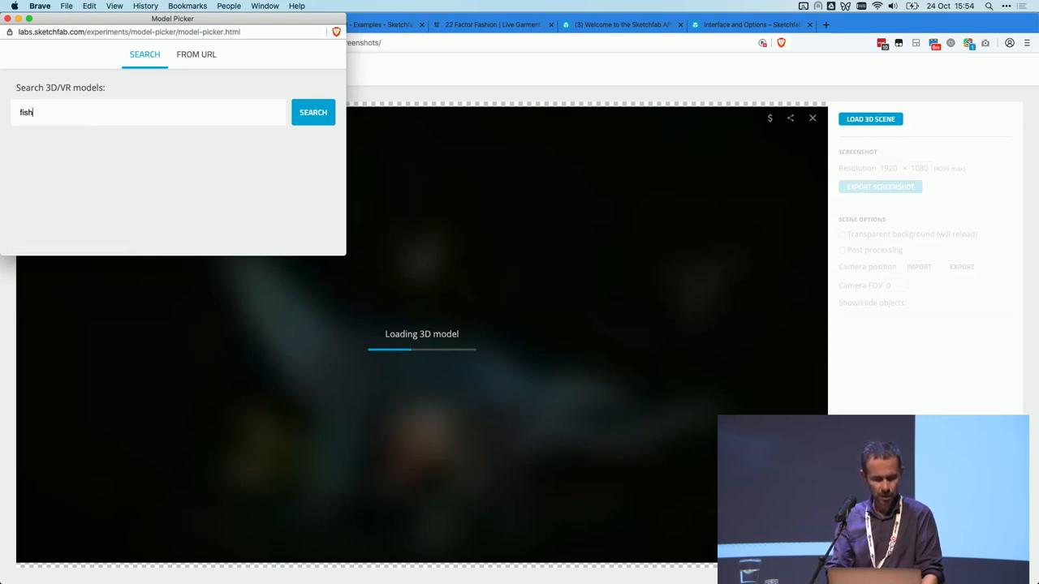
{"action": "left_click", "coordinate": [313, 112]}
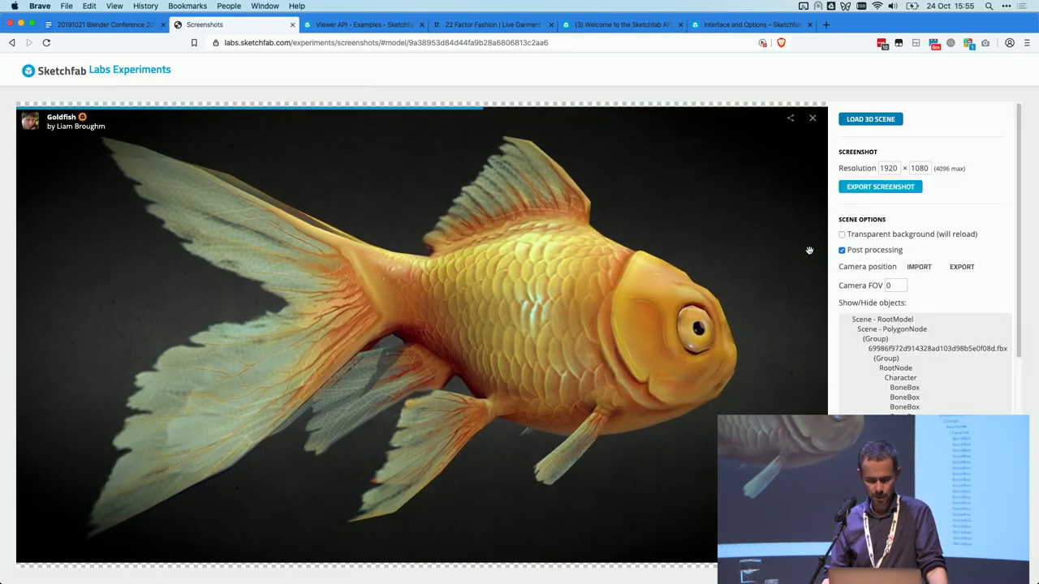
Step: Export a 1920 × 1080 goldfish.png screenshot and open the downloaded file
{"action": "left_click", "coordinate": [56, 550]}
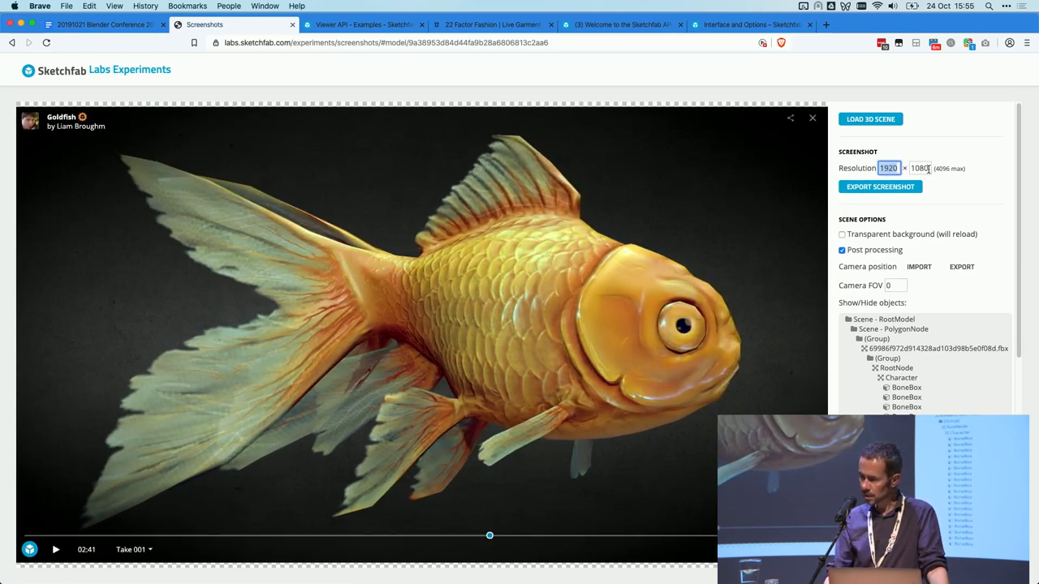
{"action": "left_click", "coordinate": [880, 187]}
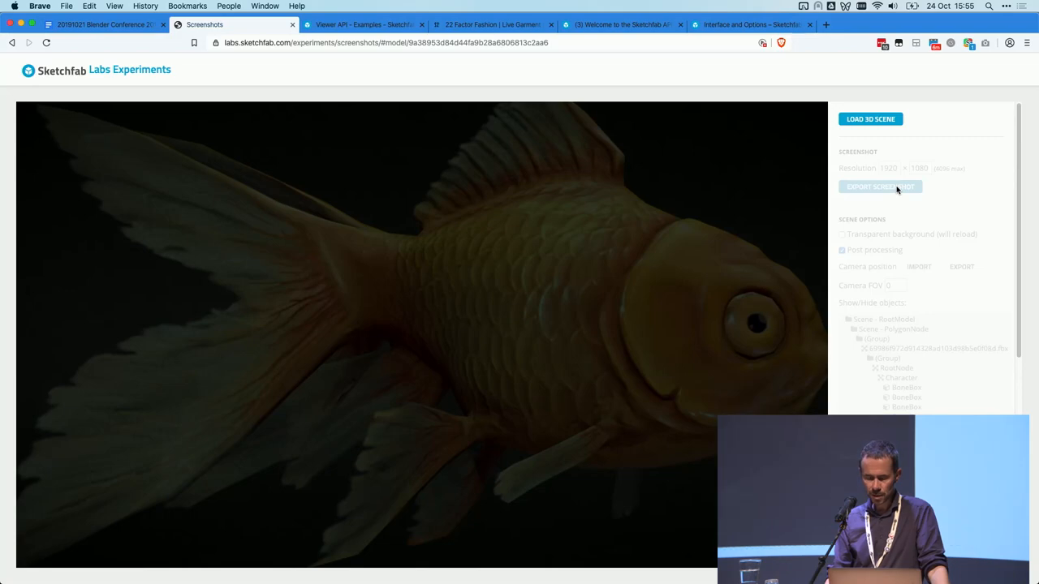
{"action": "left_click", "coordinate": [879, 186]}
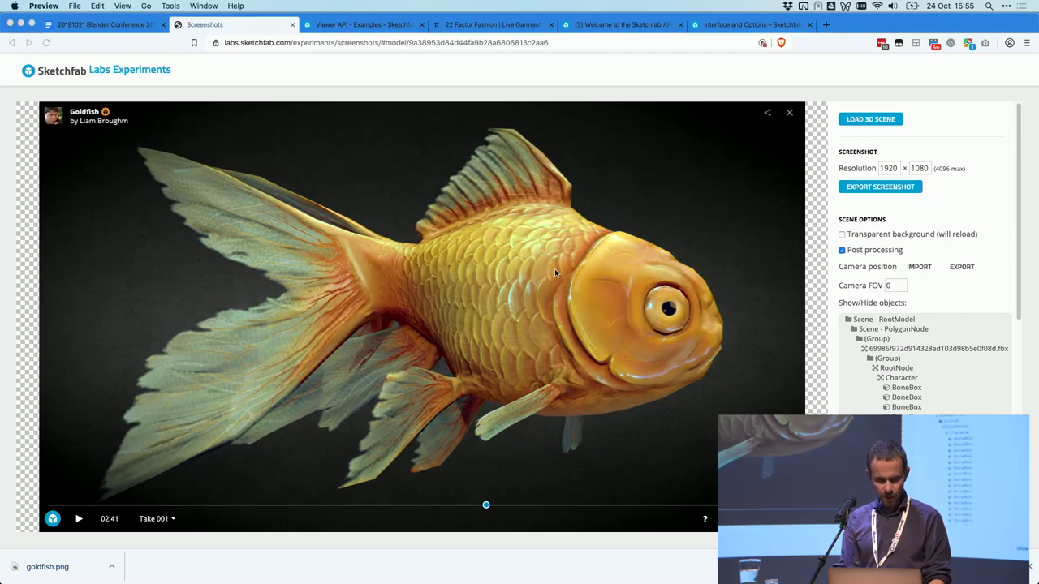
{"action": "left_click", "coordinate": [363, 24]}
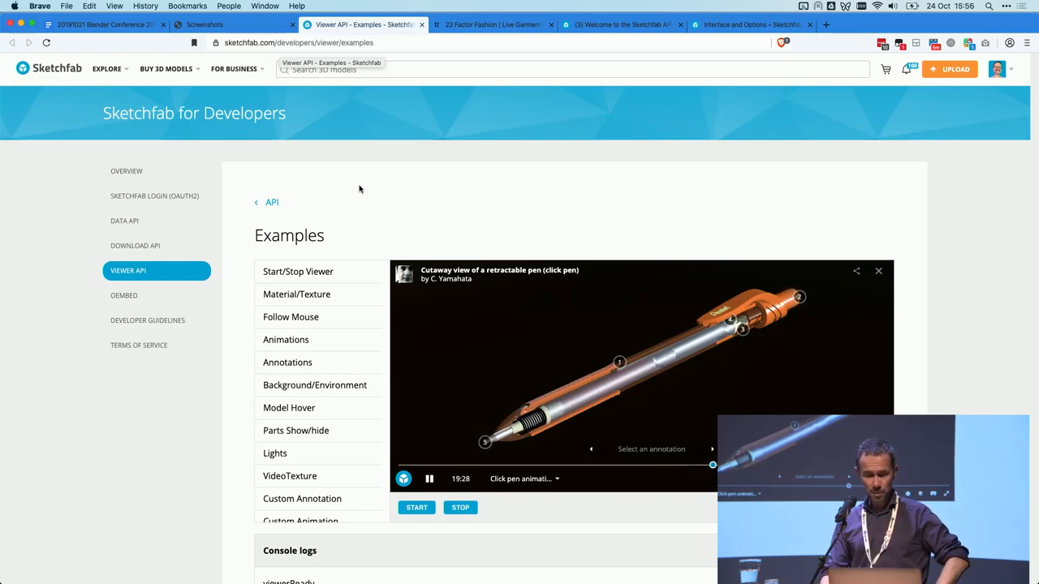
{"action": "mouse_move", "coordinate": [339, 352]}
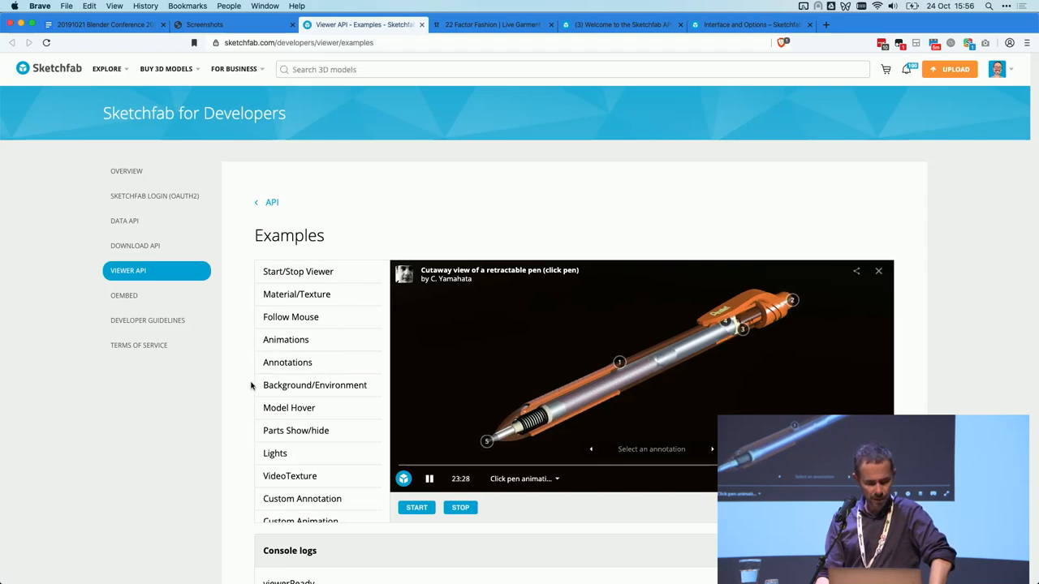
Step: Load the Parts Show/hide example and hide a part of the cutaway pen
{"action": "left_click", "coordinate": [296, 430]}
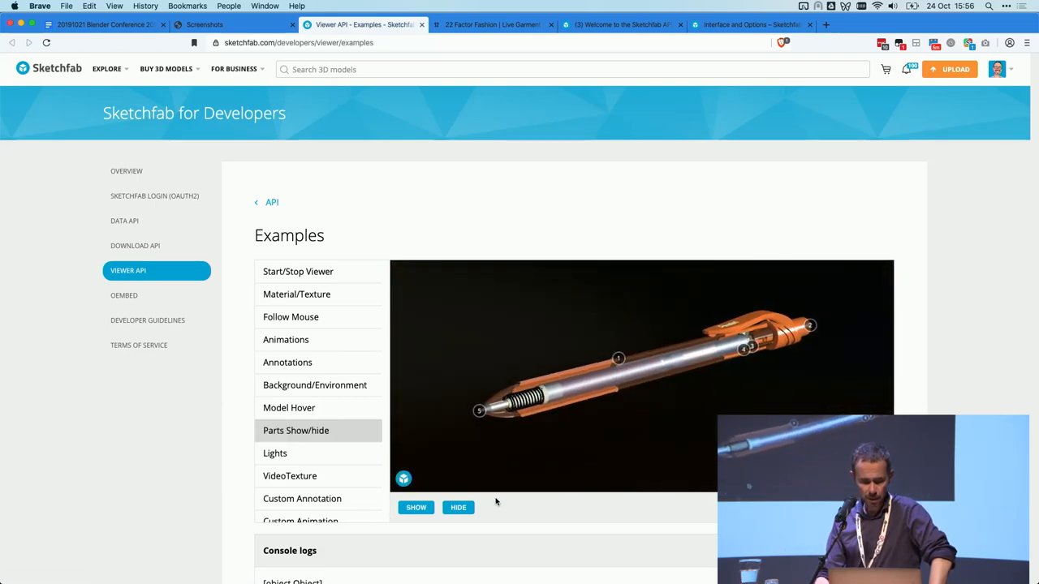
{"action": "left_click", "coordinate": [416, 507]}
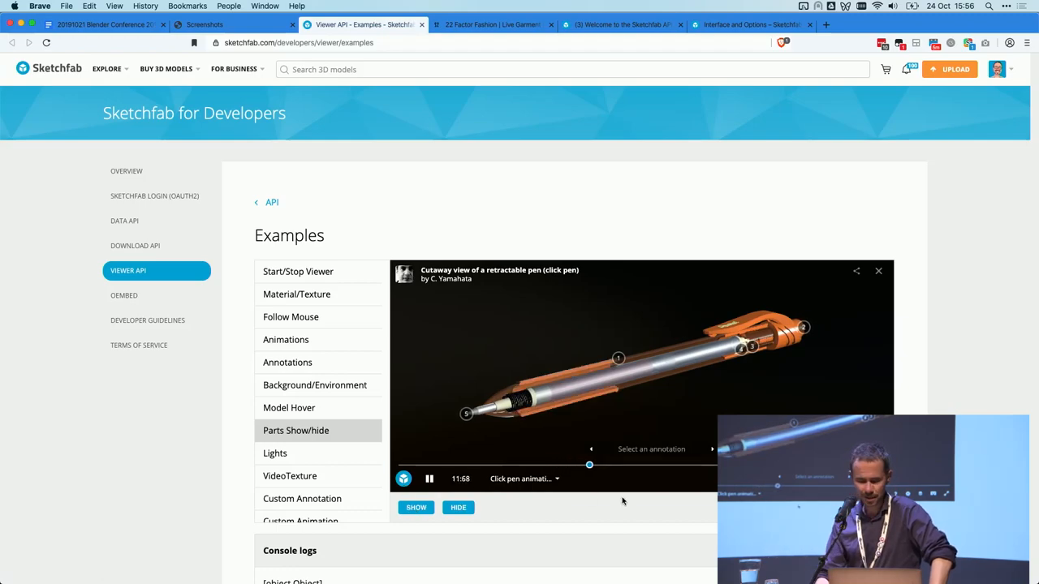
{"action": "scroll", "scroll_direction": "down", "scroll_amount": 3}
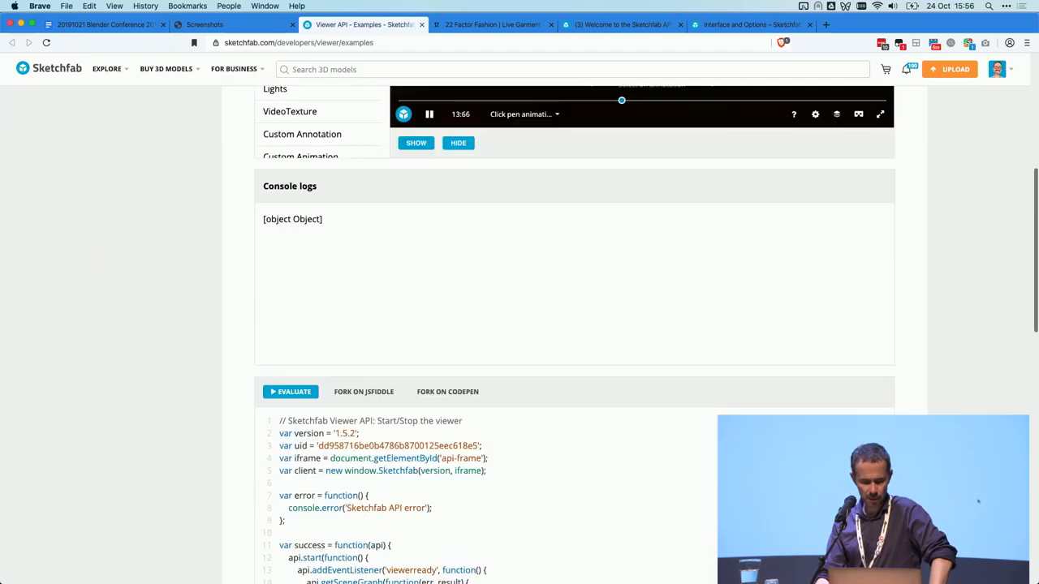
Step: Scroll to the example source, highlight api.show(id), then switch to the 22 Factor Fashion tab
{"action": "scroll", "scroll_direction": "down", "scroll_amount": 3}
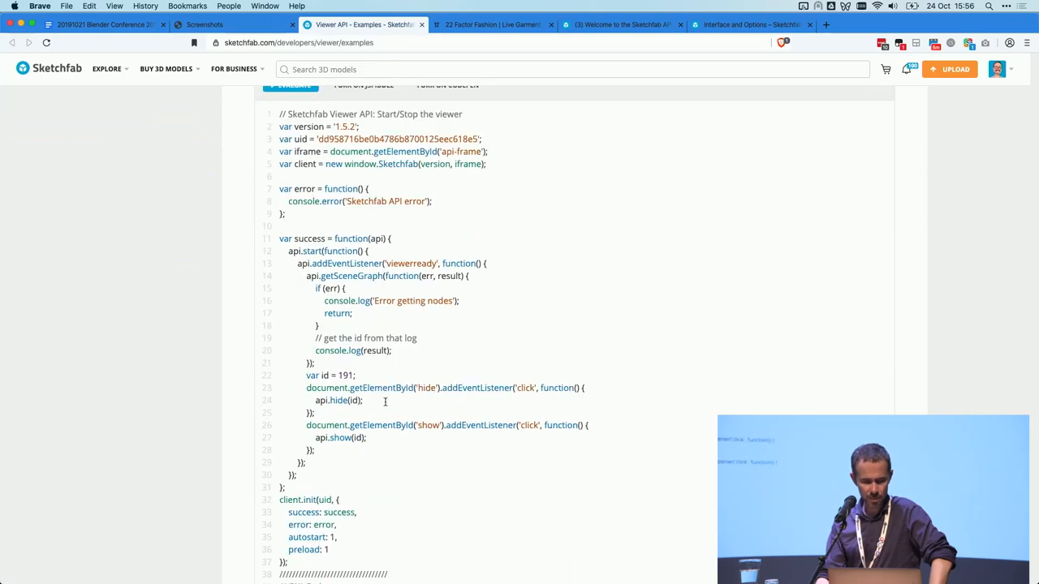
{"action": "double_click", "coordinate": [331, 375]}
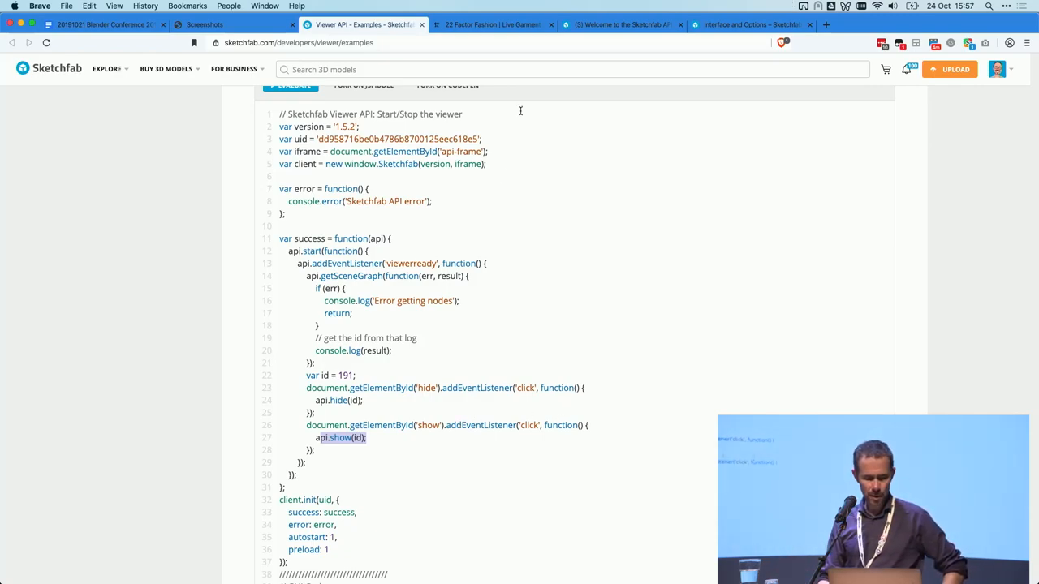
{"action": "left_click", "coordinate": [493, 24]}
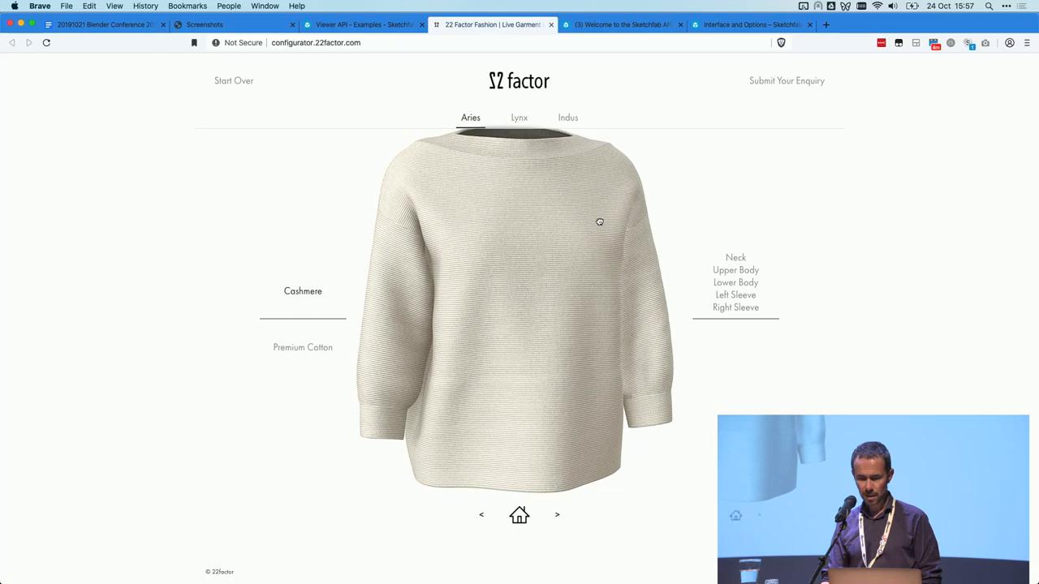
Step: Colour the Aries sweater's neck red, then rotate the sweater to view both sleeves
{"action": "left_click", "coordinate": [735, 270]}
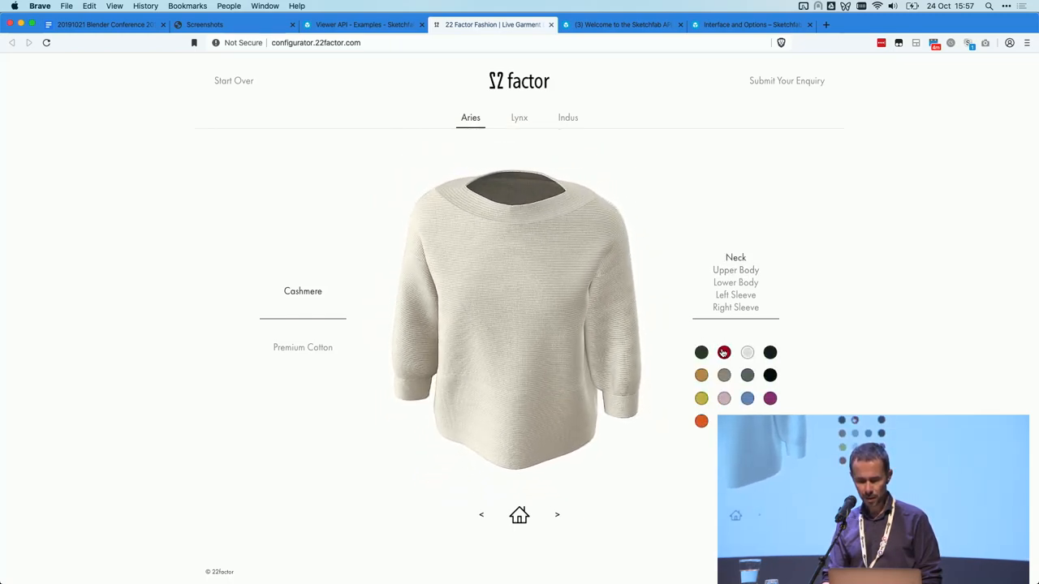
{"action": "left_click", "coordinate": [723, 351]}
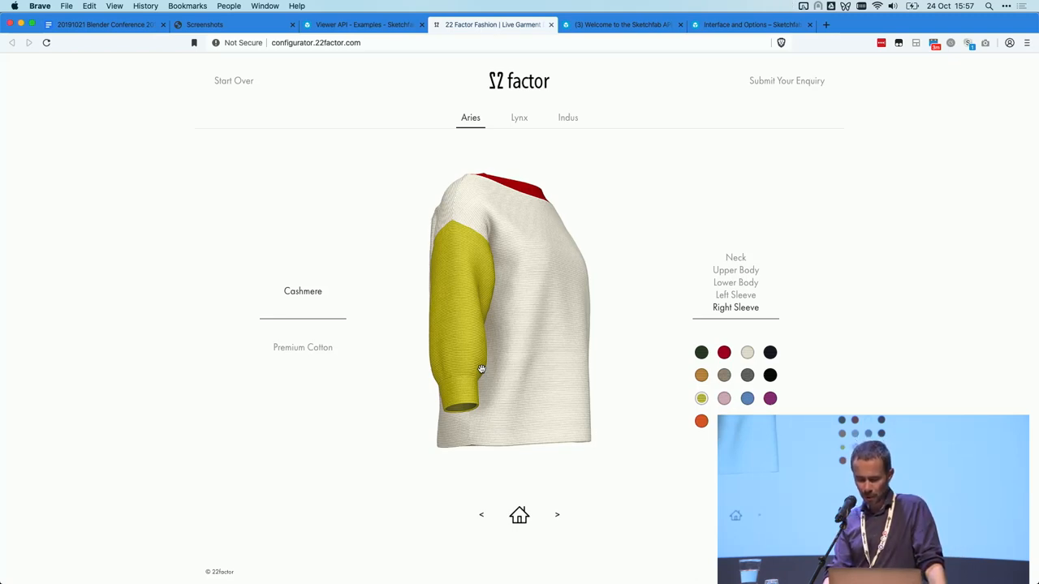
{"action": "left_click_drag", "start_coordinate": [479, 370], "coordinate": [527, 341]}
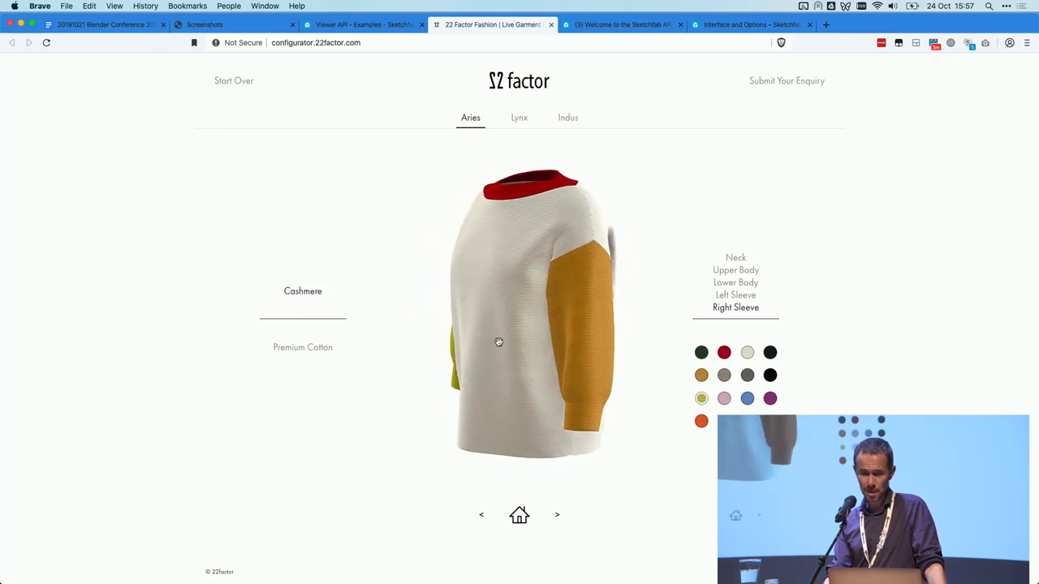
{"action": "left_click_drag", "start_coordinate": [499, 341], "coordinate": [459, 348]}
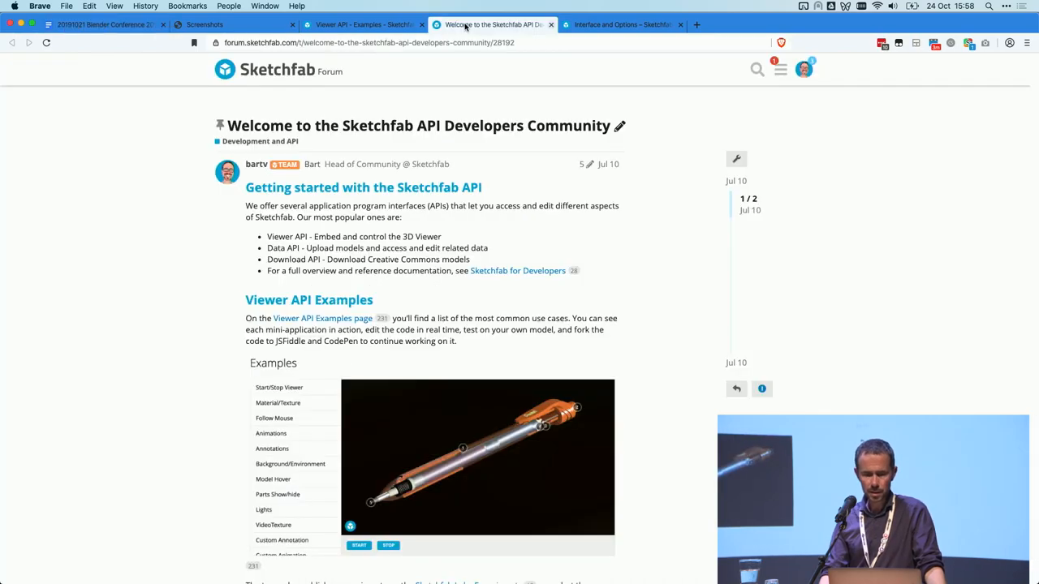
{"action": "mouse_move", "coordinate": [552, 113]}
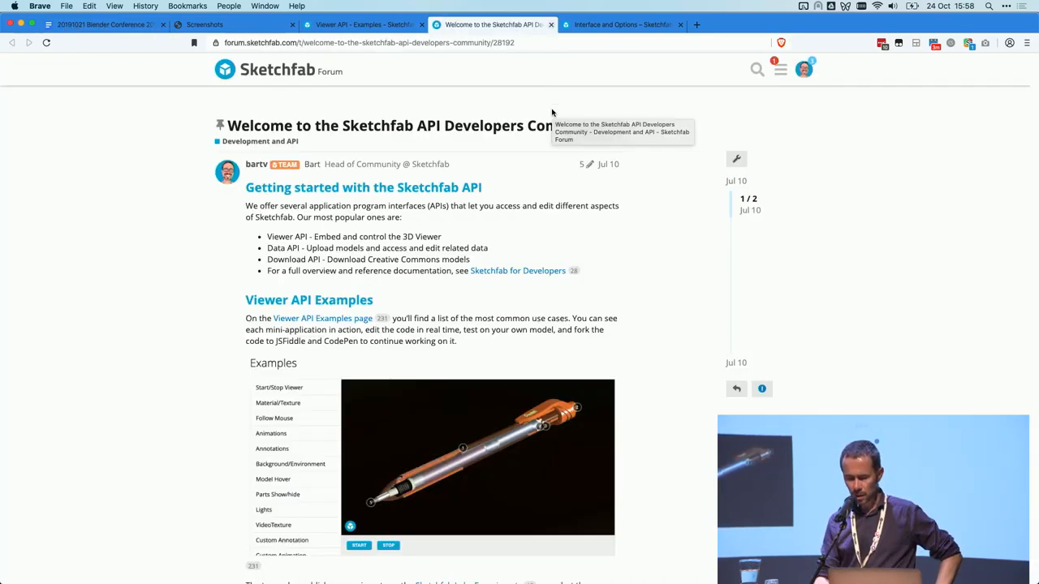
Step: Read the API Developers welcome post through its showcase, hire-a-developer and newsletter sections
{"action": "scroll", "scroll_direction": "down", "scroll_amount": 3}
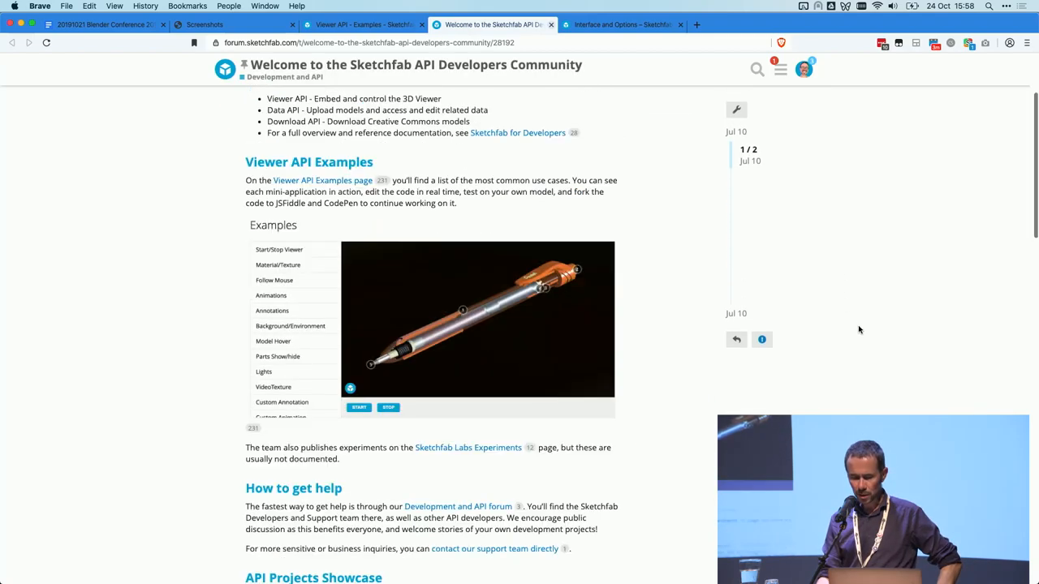
{"action": "scroll", "scroll_direction": "down", "scroll_amount": 3}
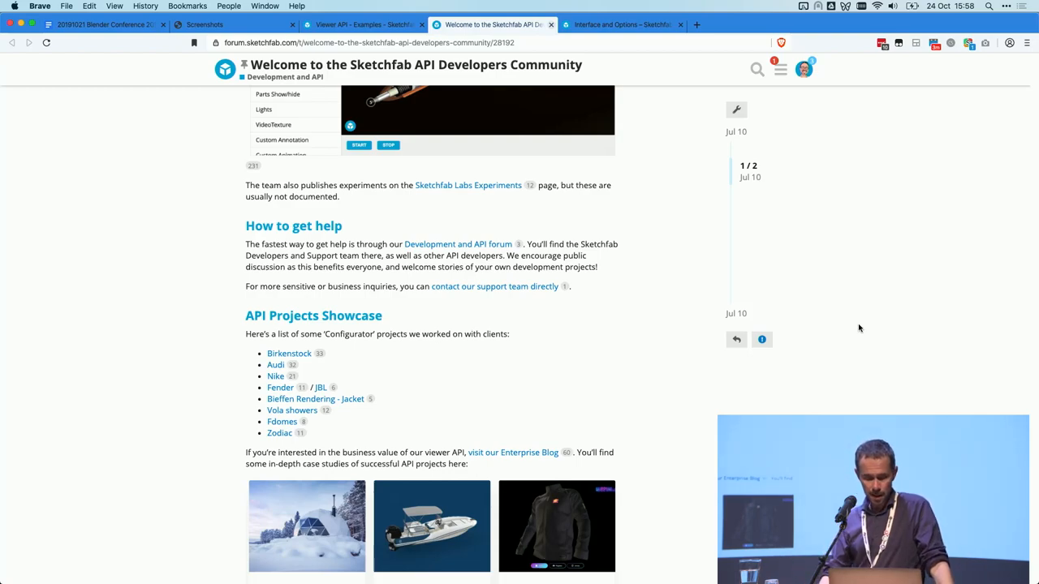
{"action": "scroll", "scroll_direction": "down", "scroll_amount": 3}
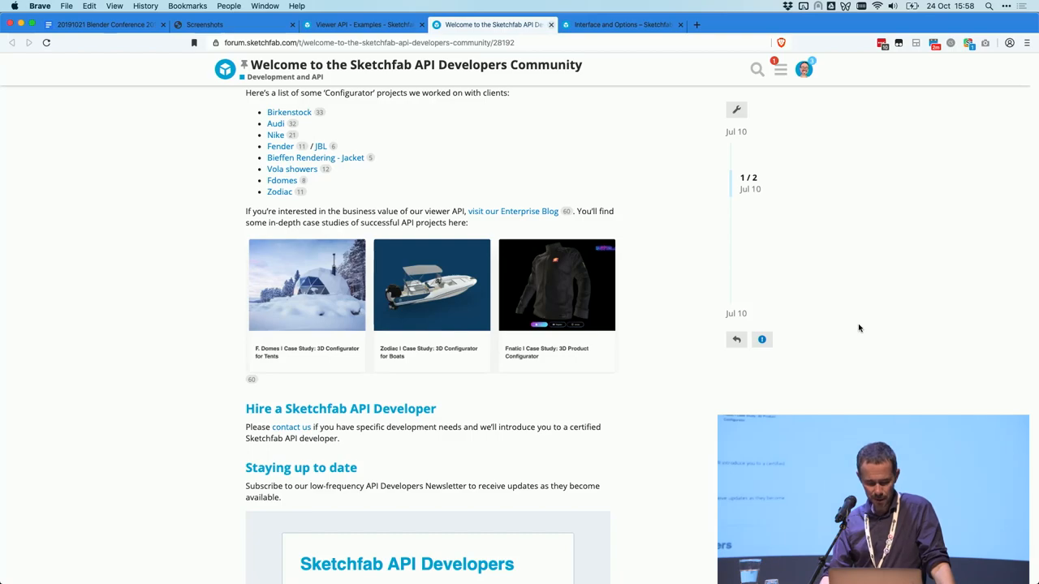
{"action": "scroll", "scroll_direction": "down", "scroll_amount": 3}
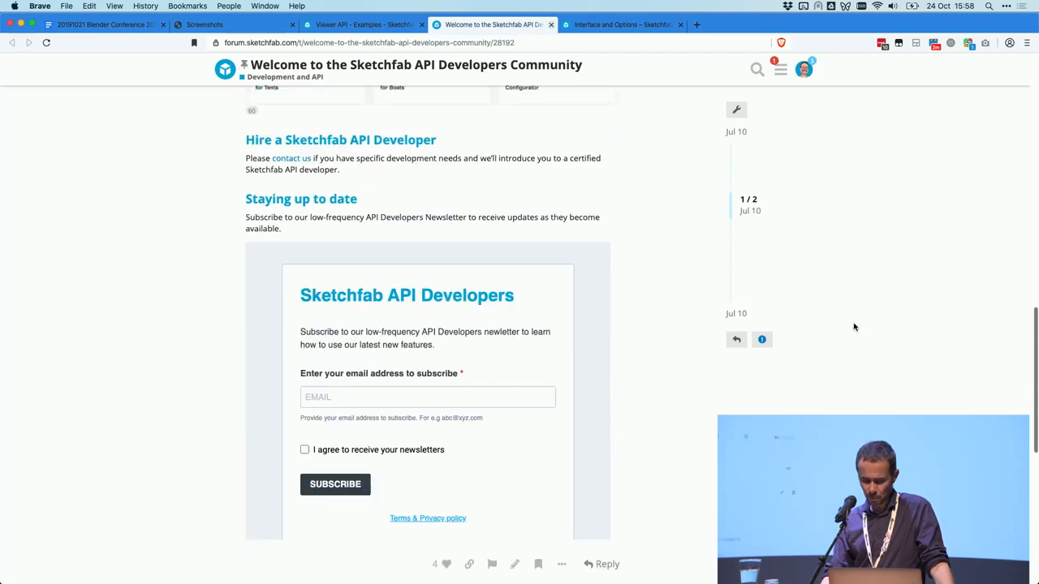
{"action": "scroll", "scroll_direction": "up", "scroll_amount": 3}
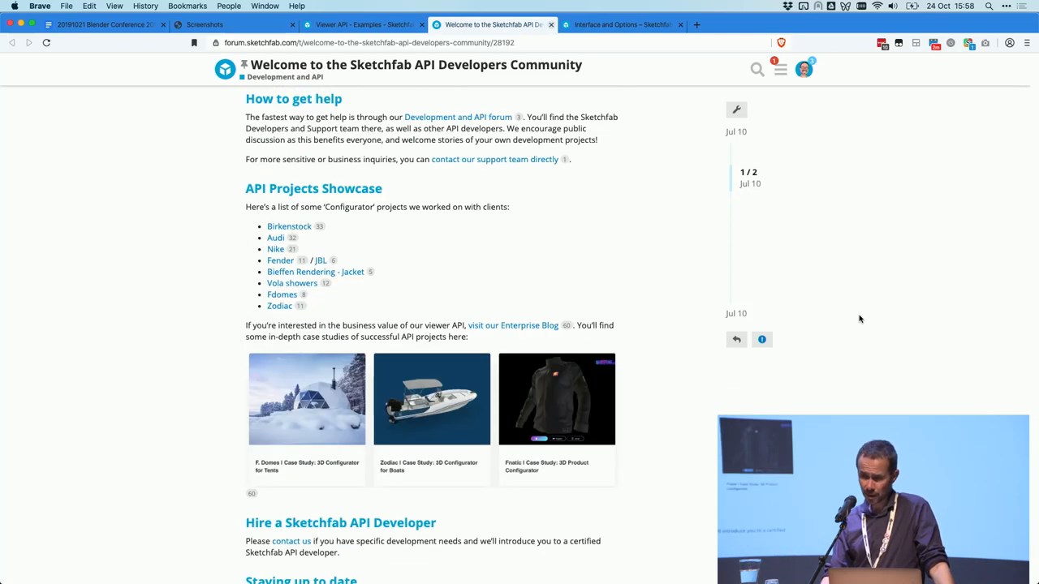
{"action": "scroll", "scroll_direction": "down", "scroll_amount": 3}
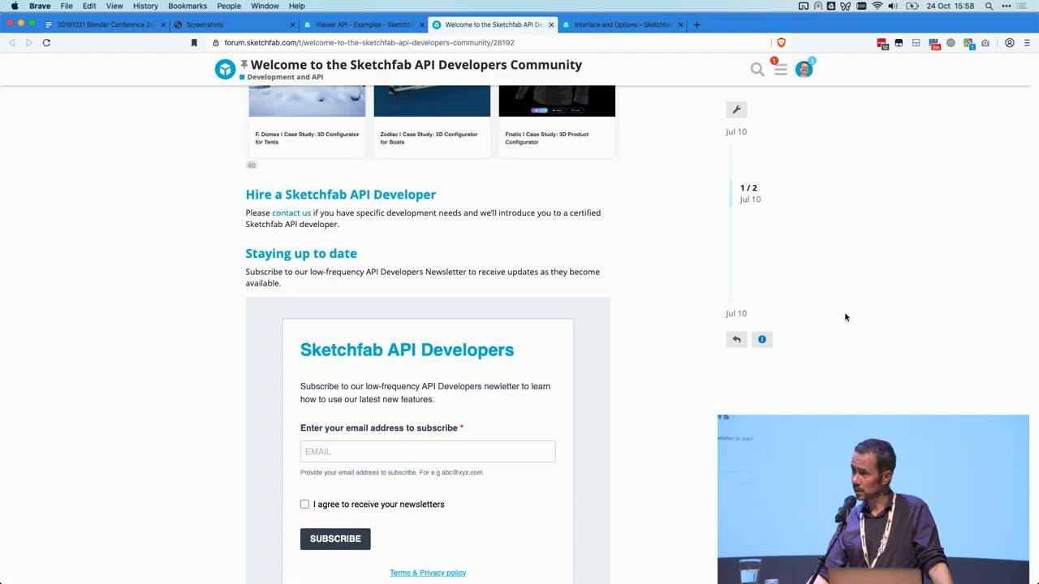
{"action": "mouse_move", "coordinate": [782, 248]}
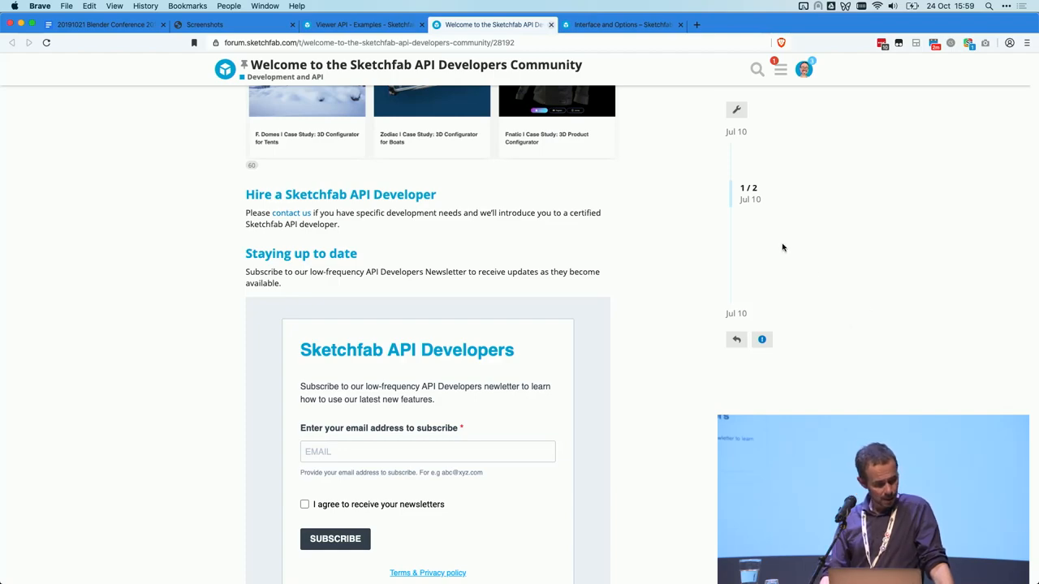
Step: Read the Interface and Options URL parameters, highlighting autospin, down to ui_watermark
{"action": "left_click", "coordinate": [621, 24]}
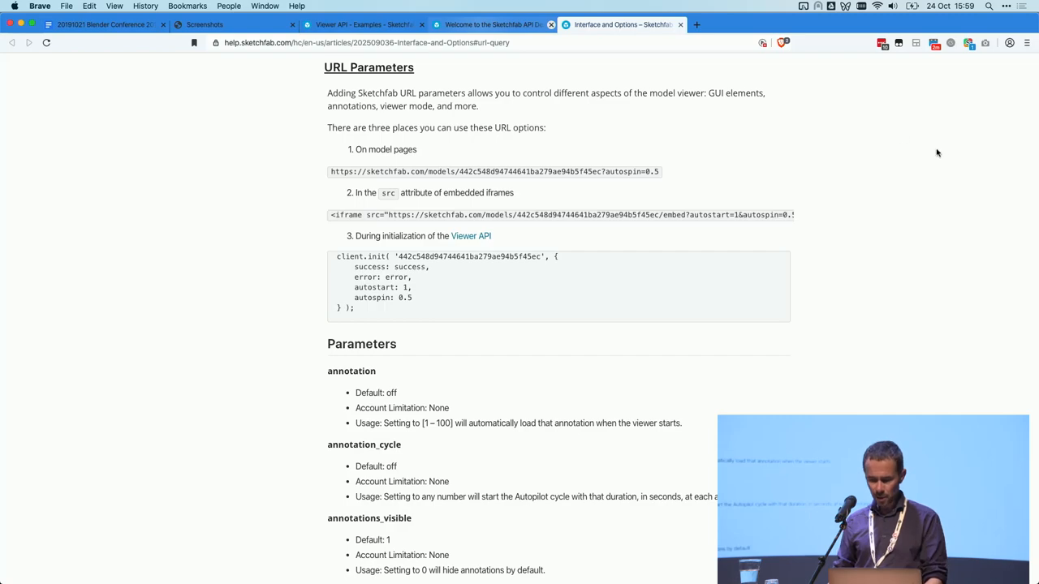
{"action": "scroll", "scroll_direction": "down", "scroll_amount": 3}
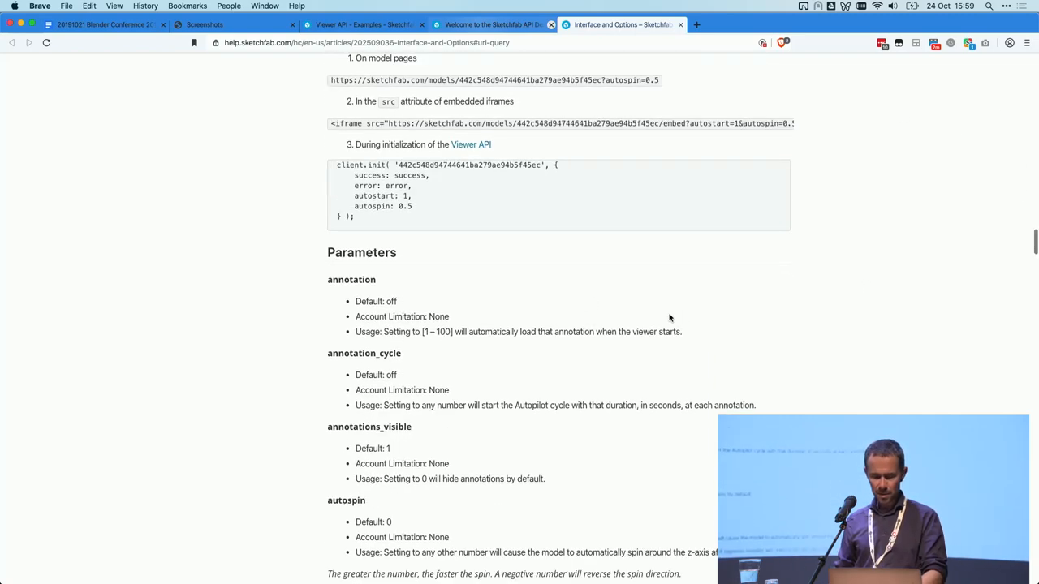
{"action": "mouse_move", "coordinate": [399, 332]}
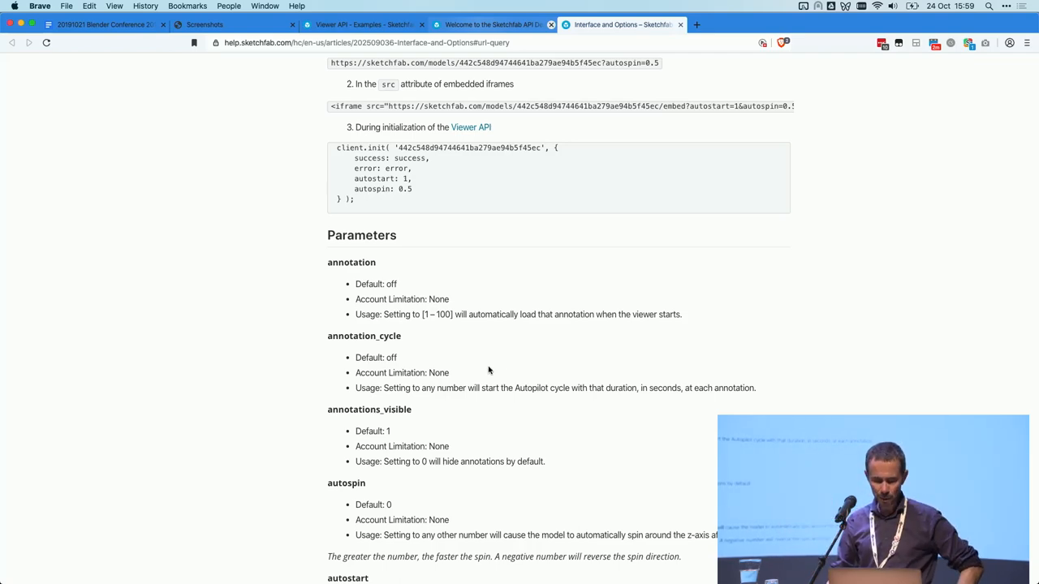
{"action": "scroll", "scroll_direction": "down", "scroll_amount": 3}
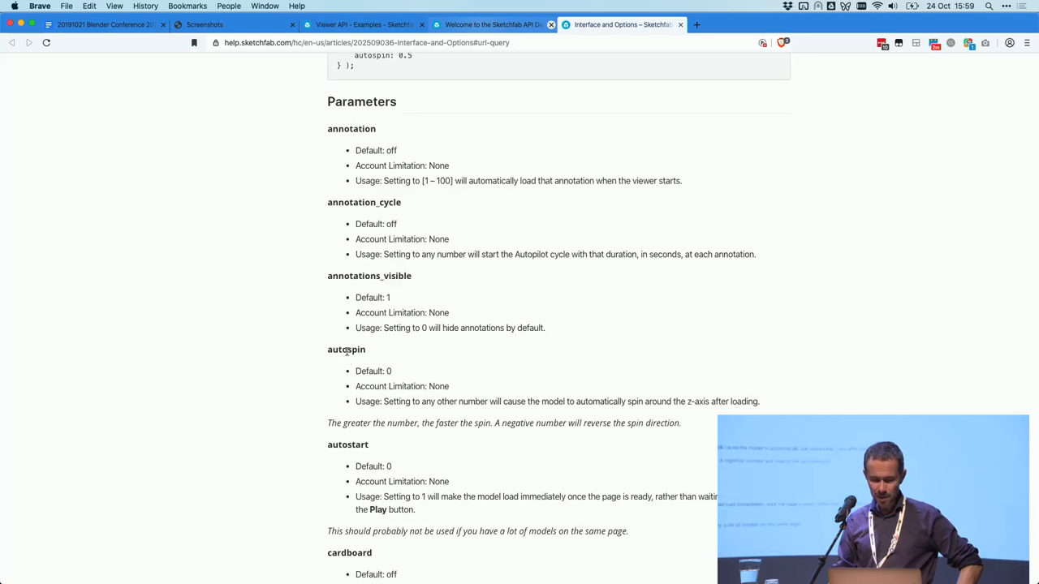
{"action": "double_click", "coordinate": [345, 349]}
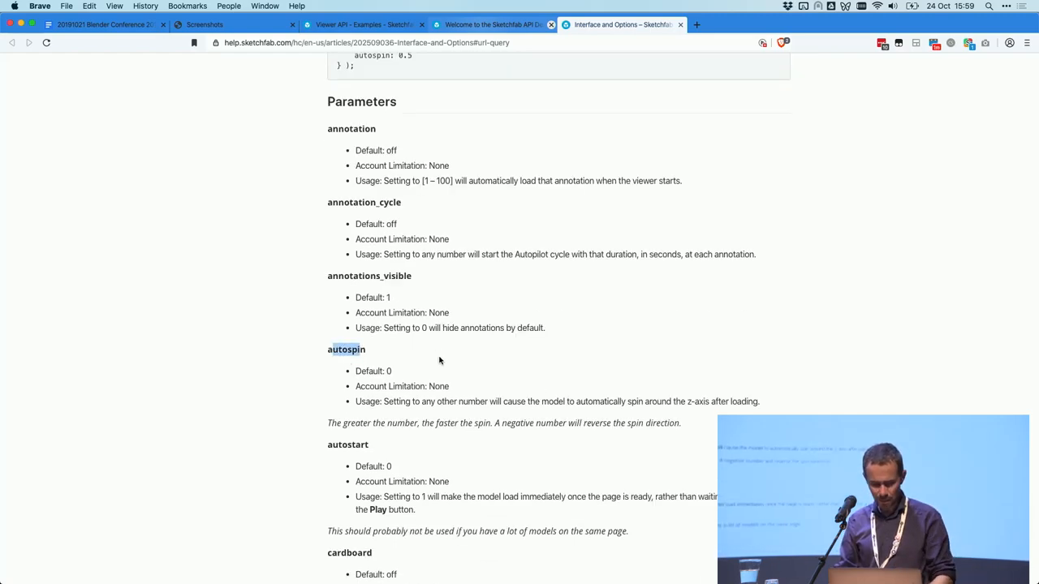
{"action": "scroll", "scroll_direction": "down", "scroll_amount": 3}
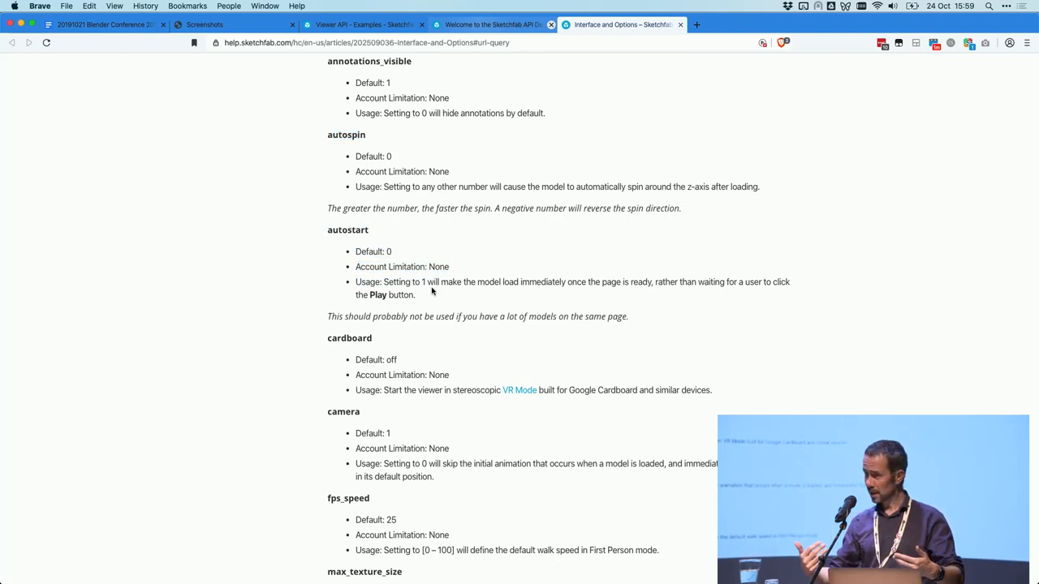
{"action": "scroll", "scroll_direction": "down", "scroll_amount": 3}
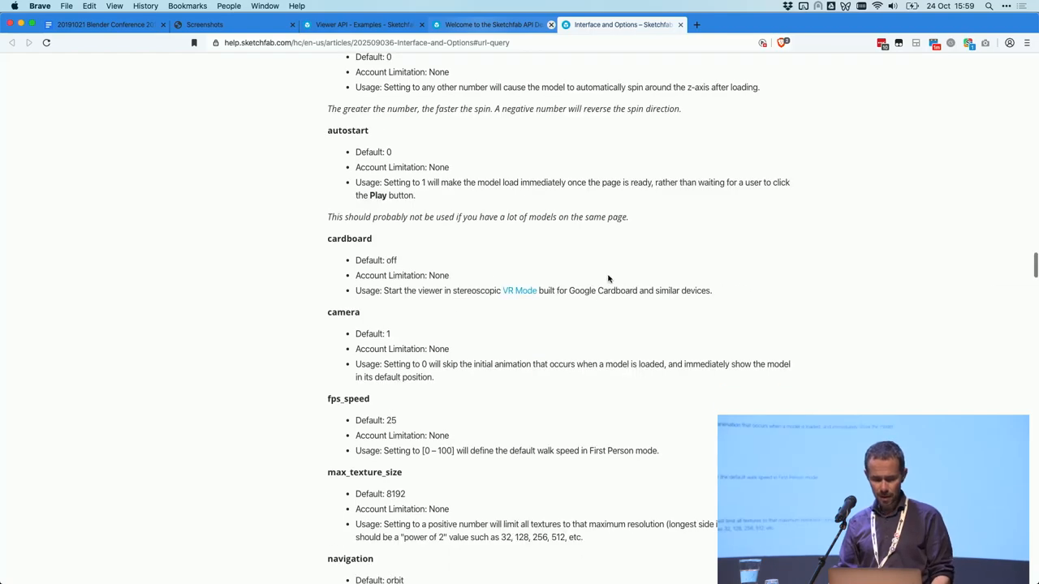
{"action": "scroll", "scroll_direction": "down", "scroll_amount": 3}
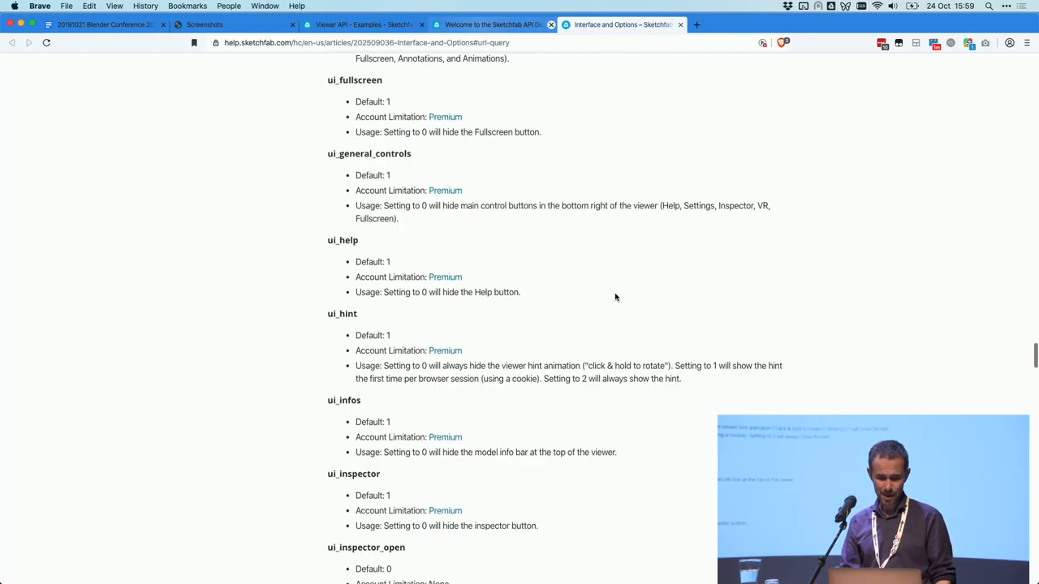
{"action": "scroll", "scroll_direction": "down", "scroll_amount": 3}
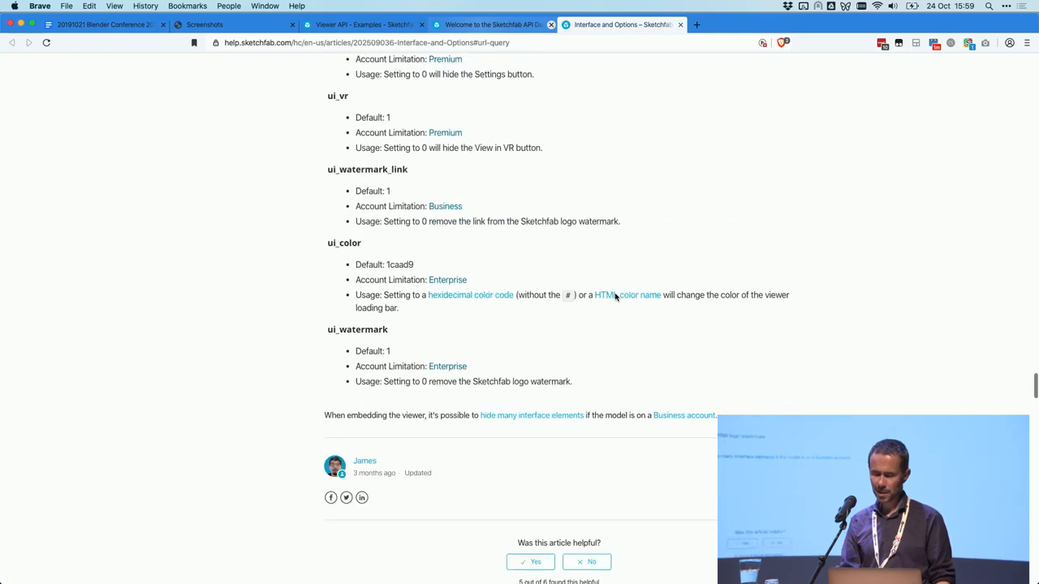
{"action": "scroll", "scroll_direction": "down", "scroll_amount": 3}
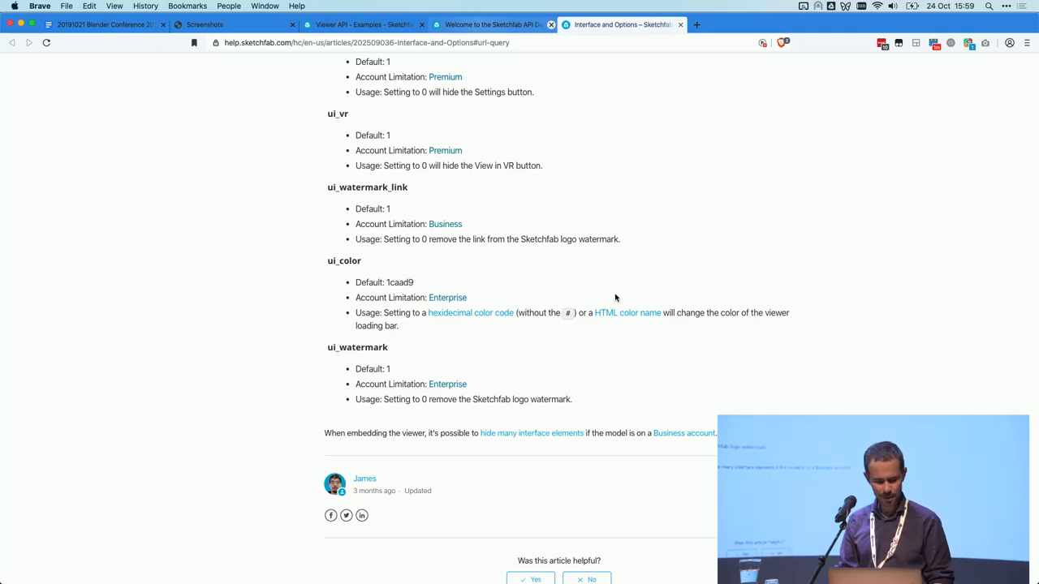
Step: In a new newsfeed tab, open the Moped model from Explore > Staff picks
{"action": "left_click", "coordinate": [826, 24]}
{"action": "type", "text": "sketchfab.com/feed"}
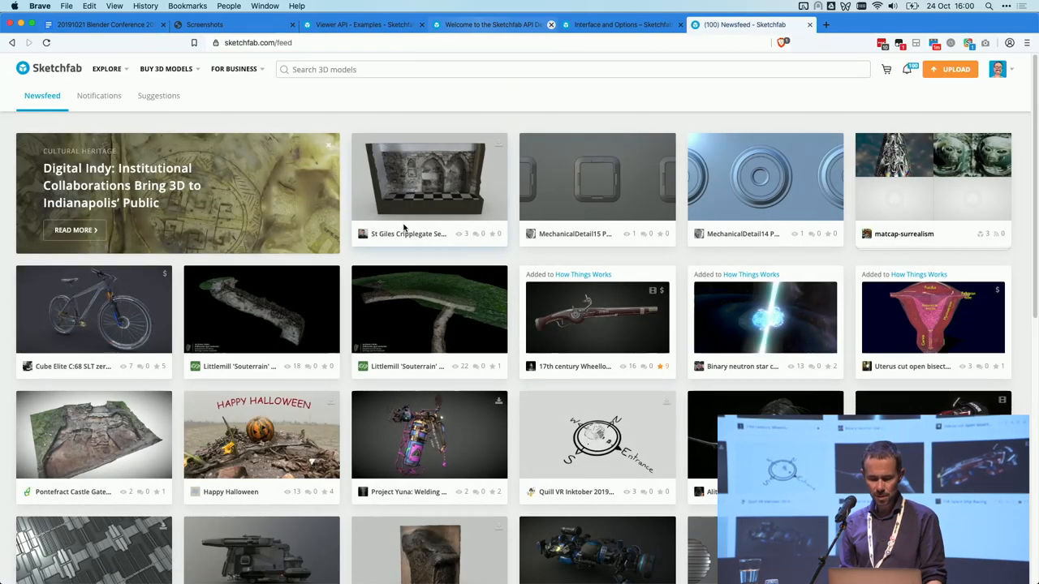
{"action": "left_click", "coordinate": [106, 69]}
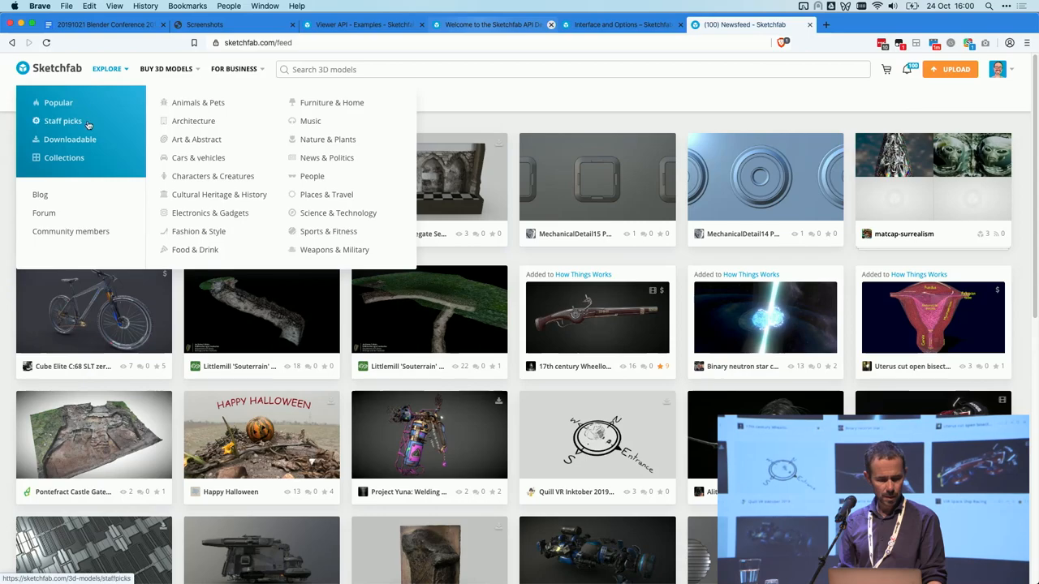
{"action": "left_click", "coordinate": [63, 121]}
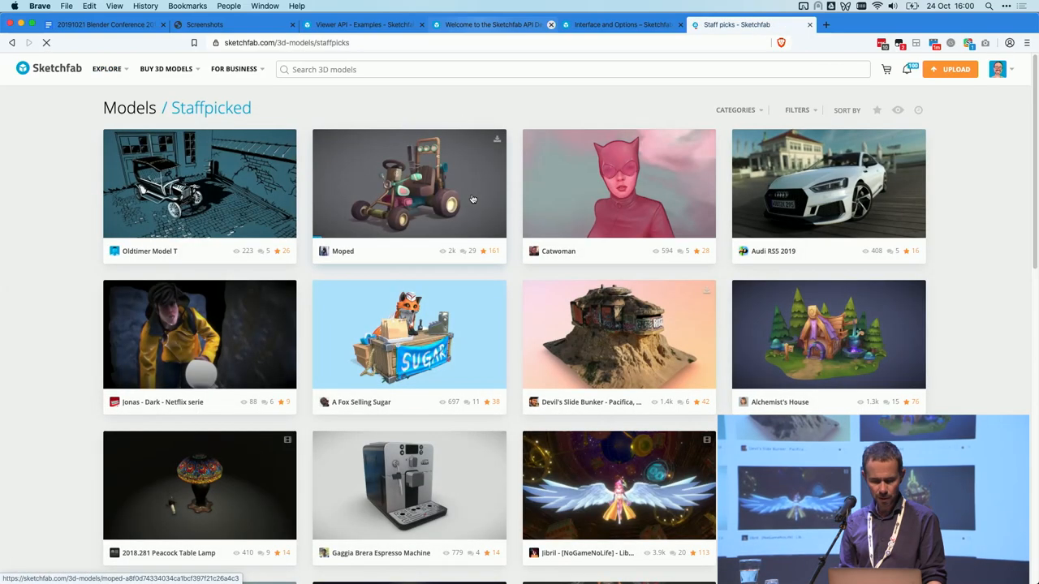
{"action": "left_click", "coordinate": [409, 184]}
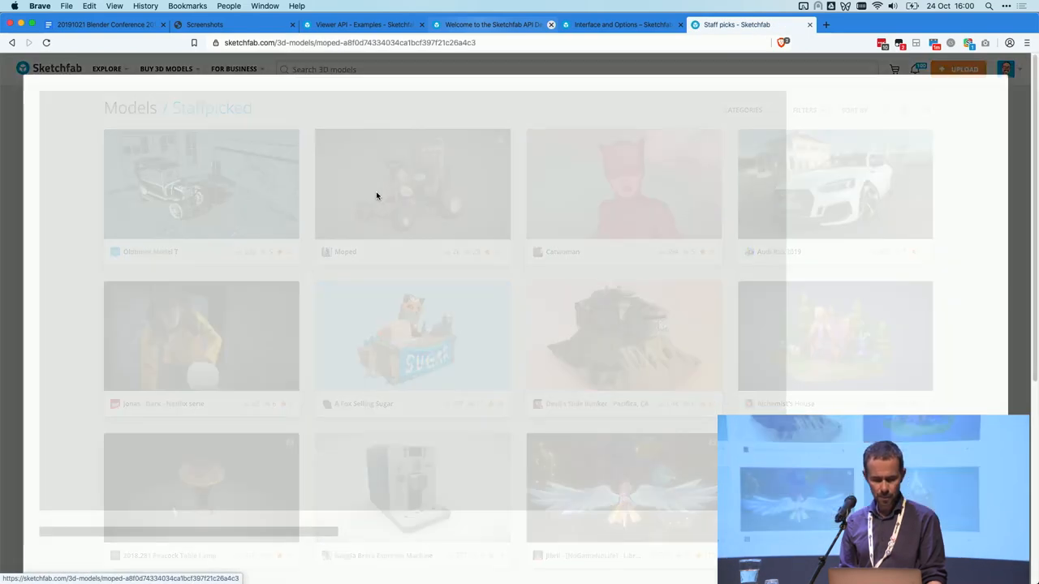
{"action": "left_click", "coordinate": [412, 183]}
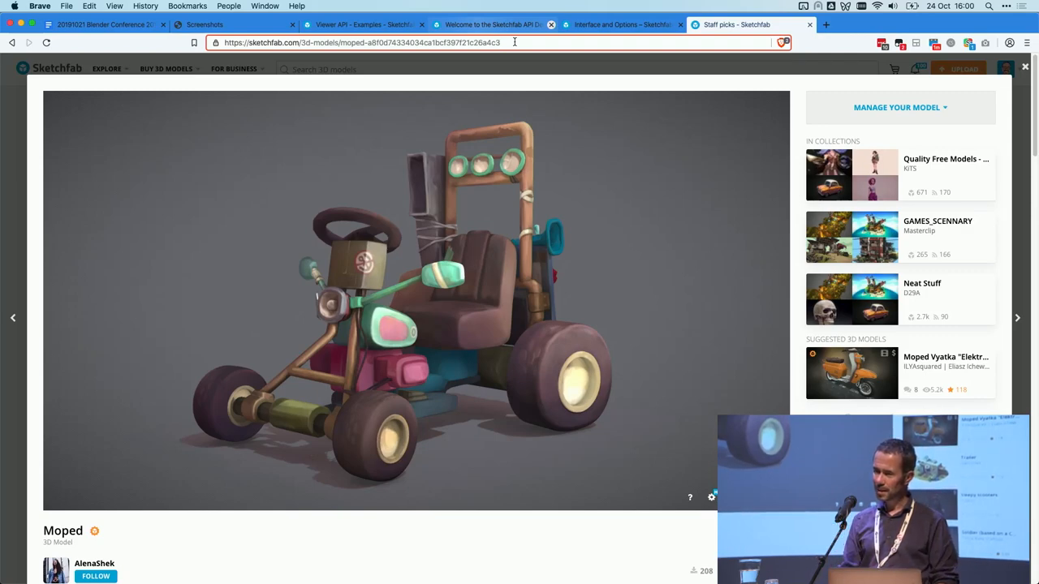
{"action": "mouse_move", "coordinate": [509, 229]}
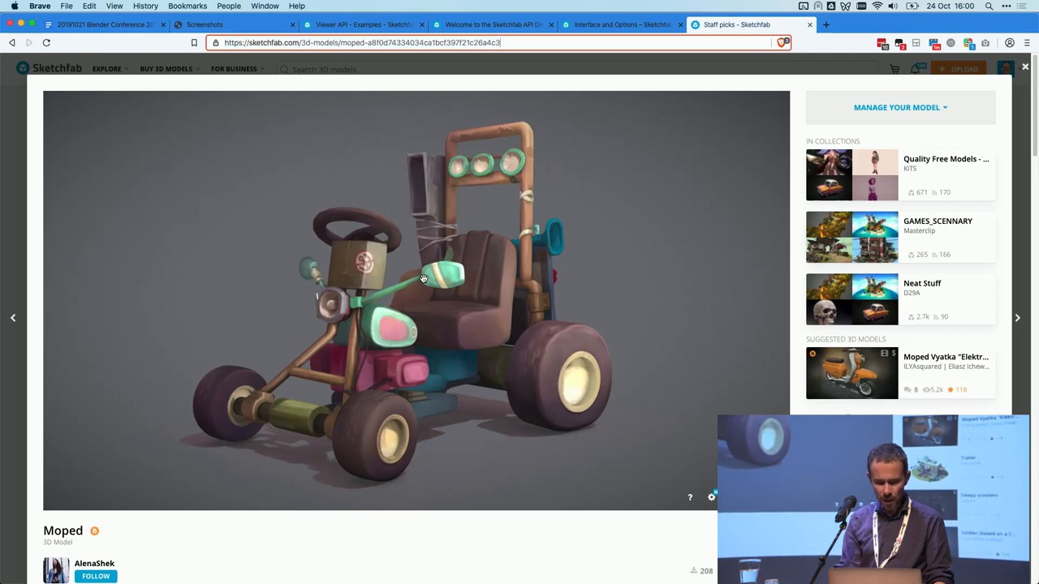
Step: Reload the Moped page with ?autospin=0.5 and orbit in close to its seat
{"action": "type", "text": "?aut"}
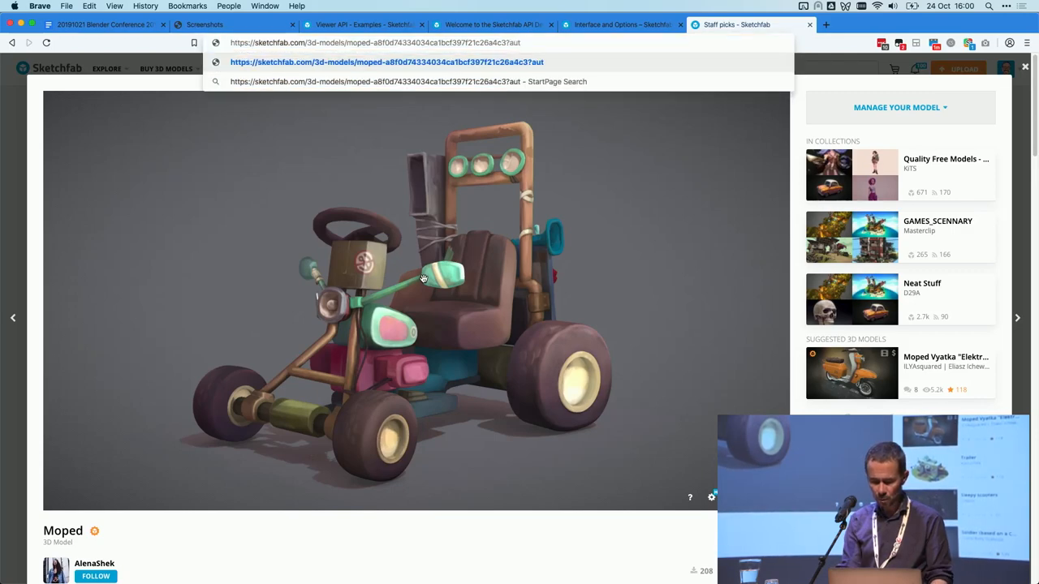
{"action": "type", "text": "ospin"}
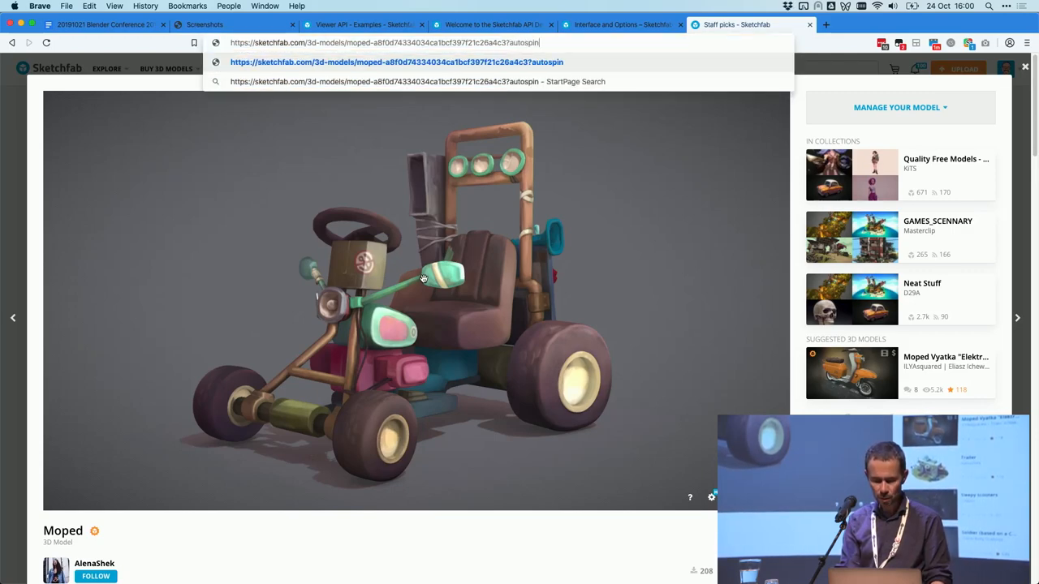
{"action": "type", "text": "=0.5"}
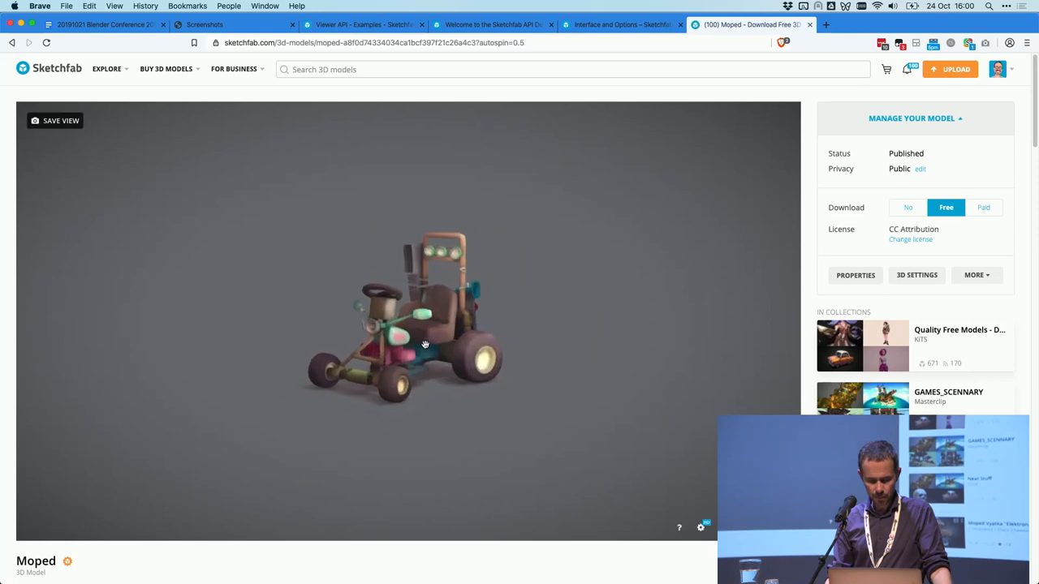
{"action": "left_click_drag", "start_coordinate": [424, 344], "coordinate": [390, 349]}
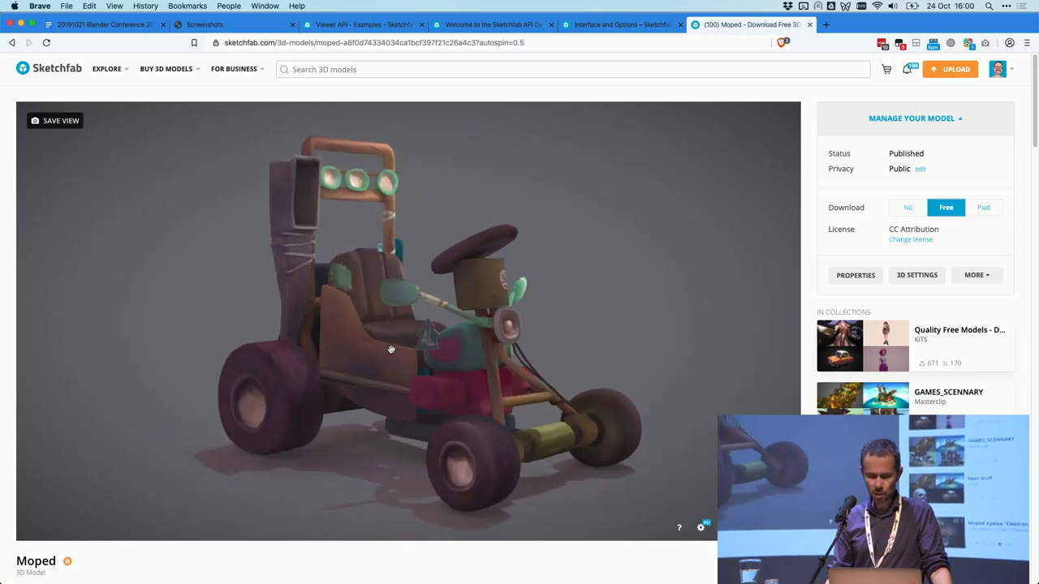
{"action": "left_click_drag", "start_coordinate": [390, 350], "coordinate": [278, 333]}
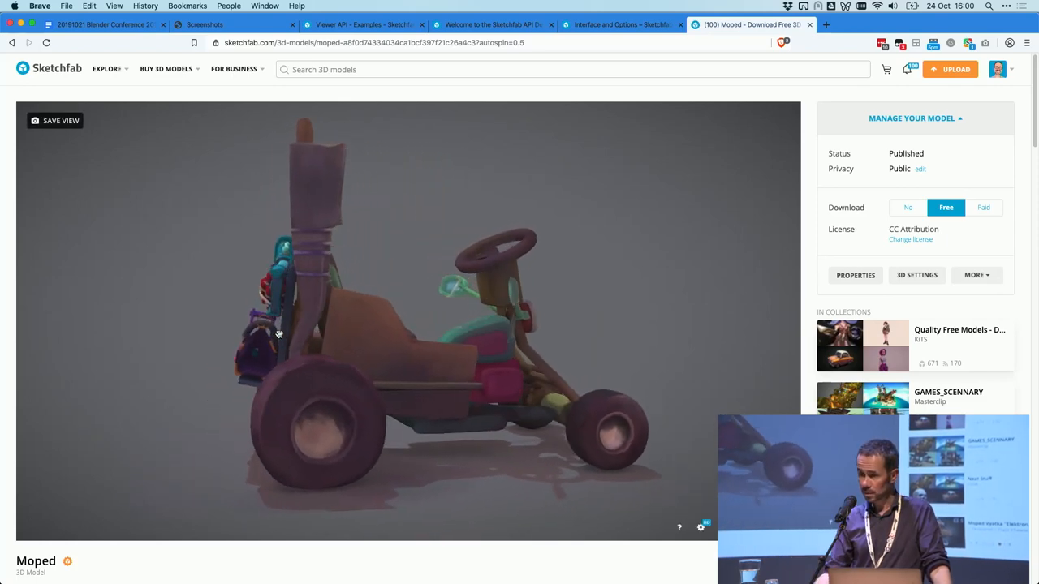
{"action": "left_click_drag", "start_coordinate": [278, 333], "coordinate": [169, 366]}
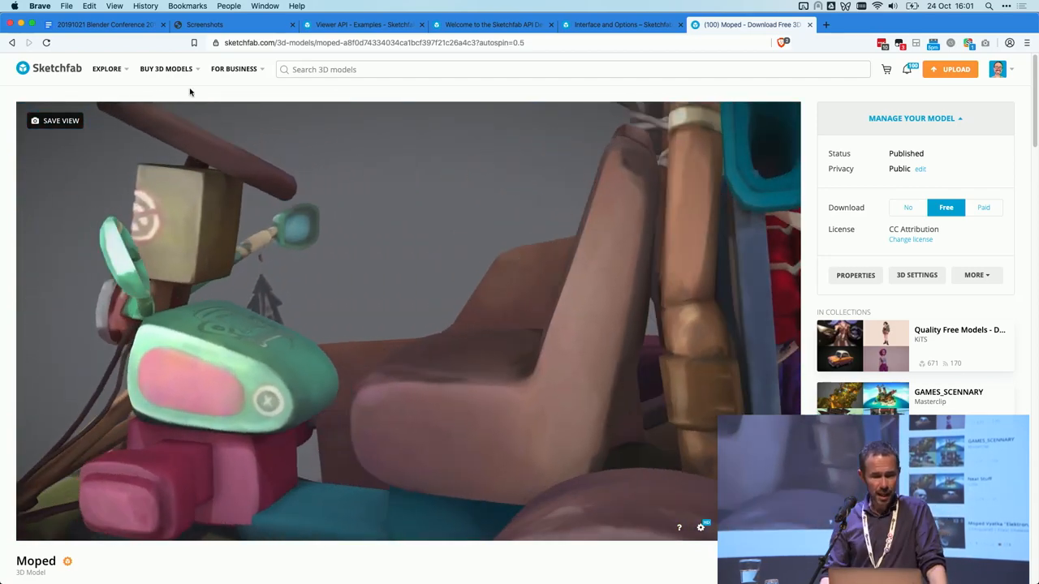
Step: Go to the 3D model store and browse the priced Animals & Pets models
{"action": "left_click", "coordinate": [166, 69]}
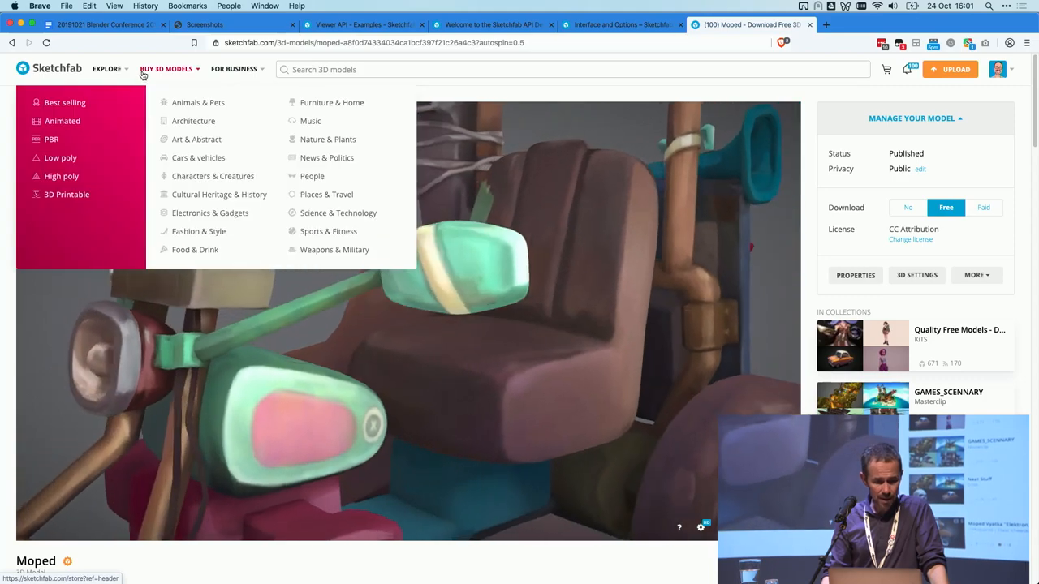
{"action": "left_click", "coordinate": [166, 69]}
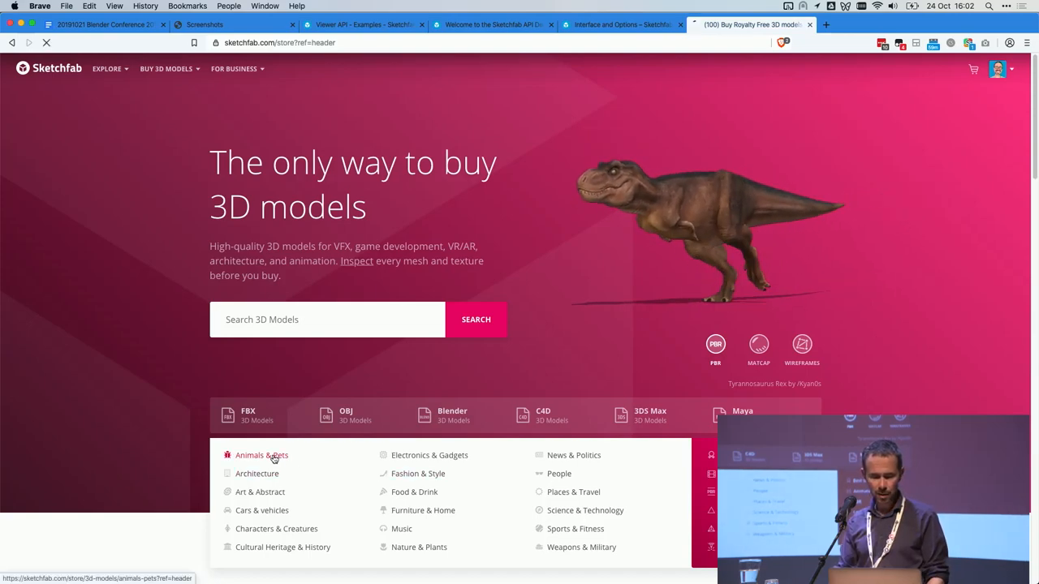
{"action": "left_click", "coordinate": [261, 456]}
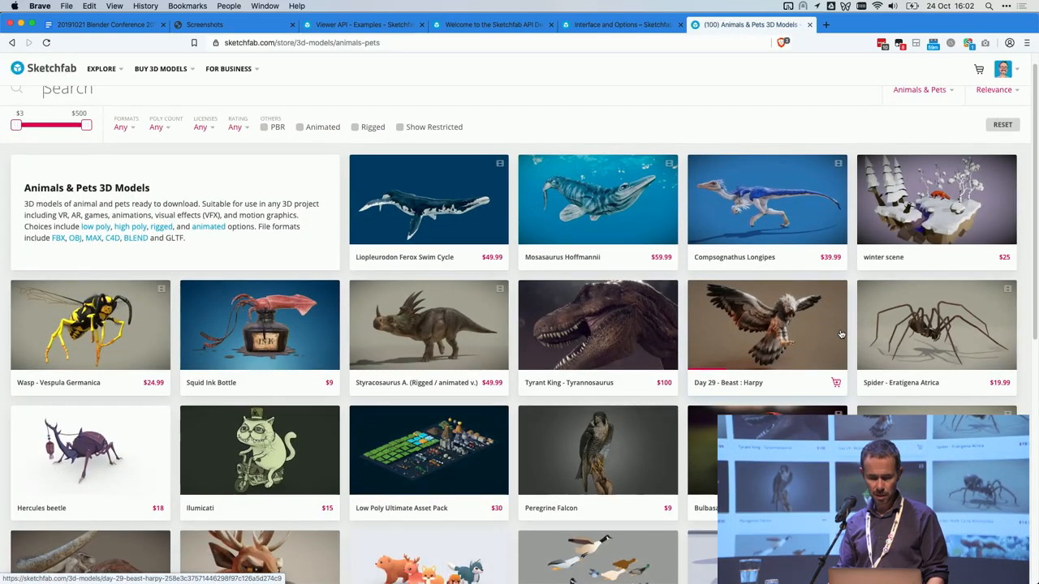
{"action": "scroll", "scroll_direction": "down", "scroll_amount": 3}
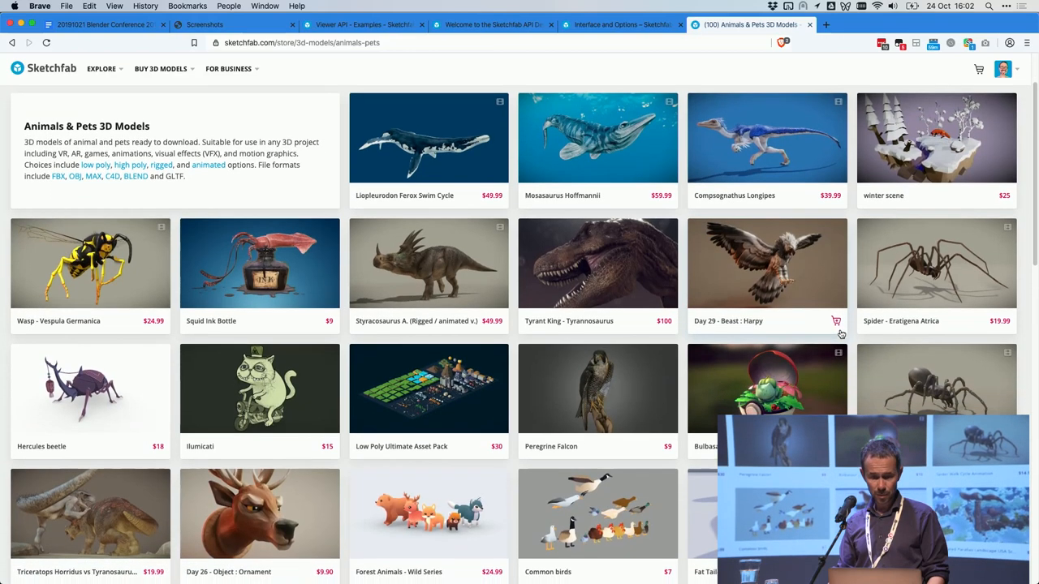